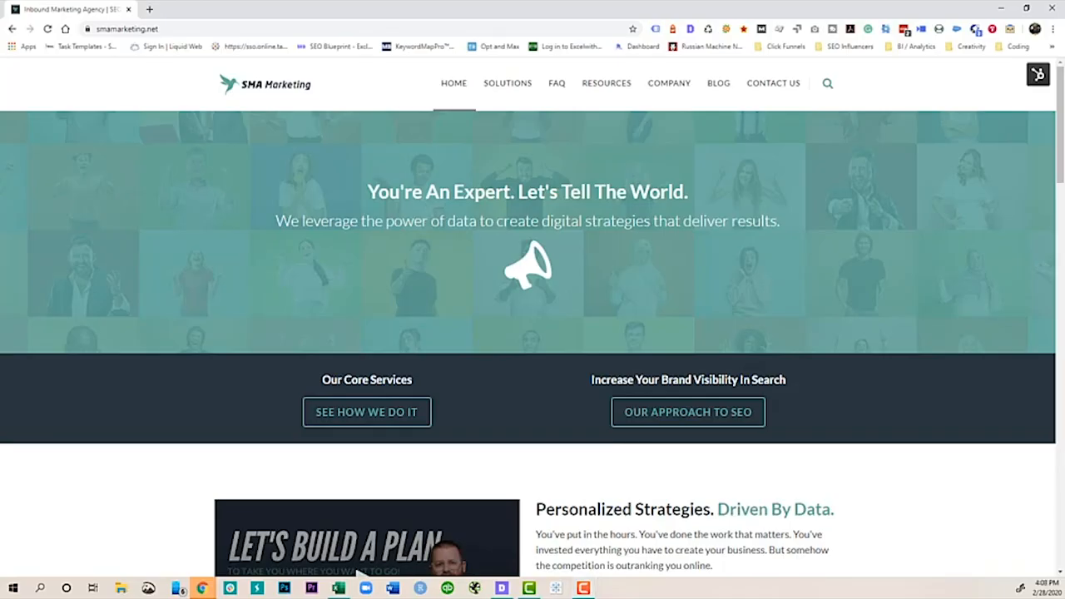
mouse_move(961, 15)
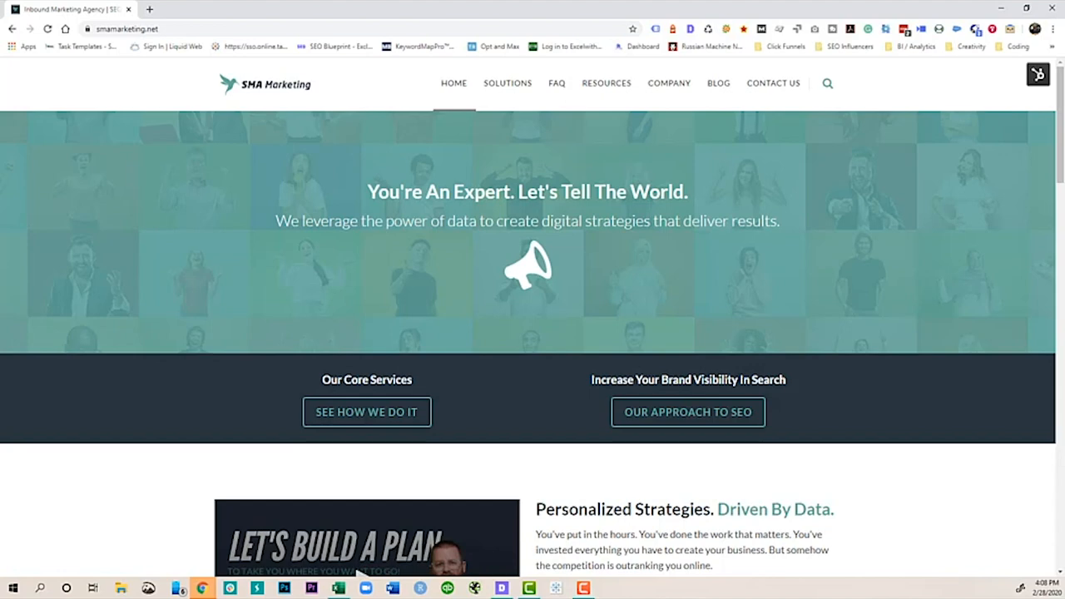
mouse_move(780, 51)
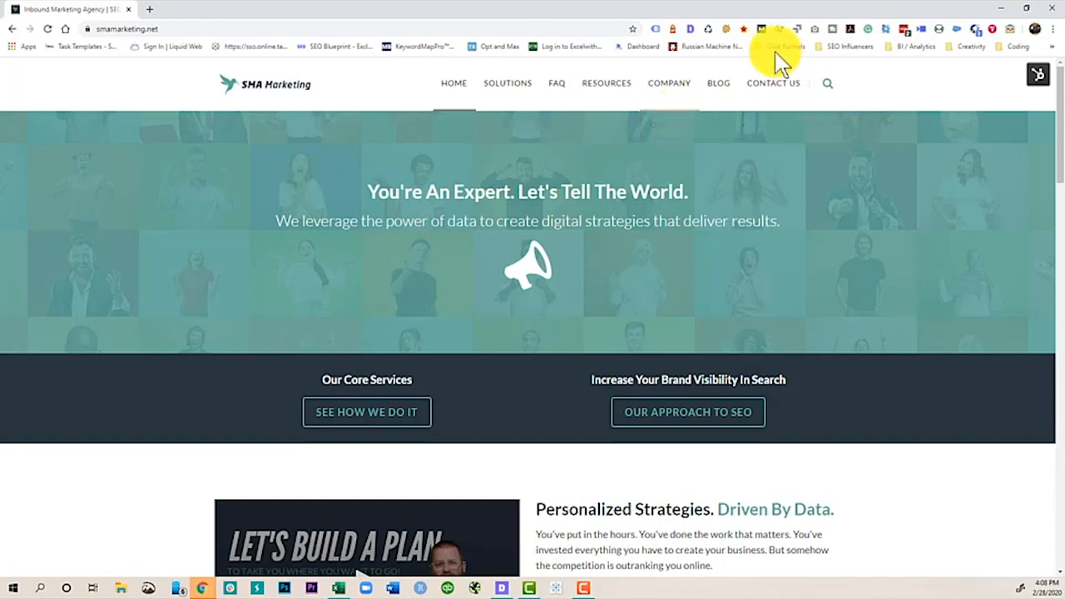
mouse_move(847, 265)
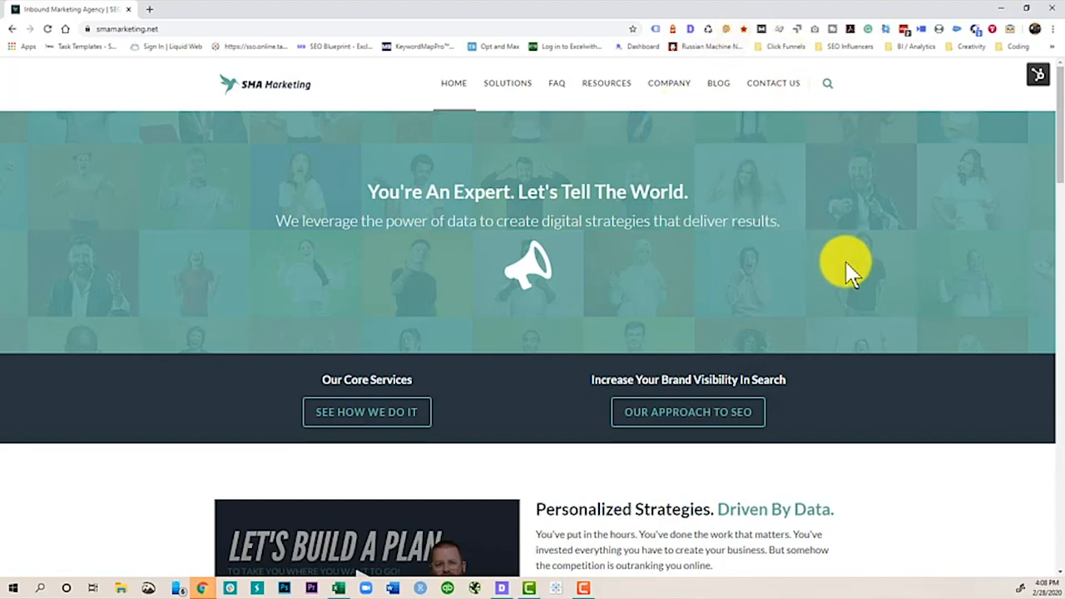
mouse_move(780, 197)
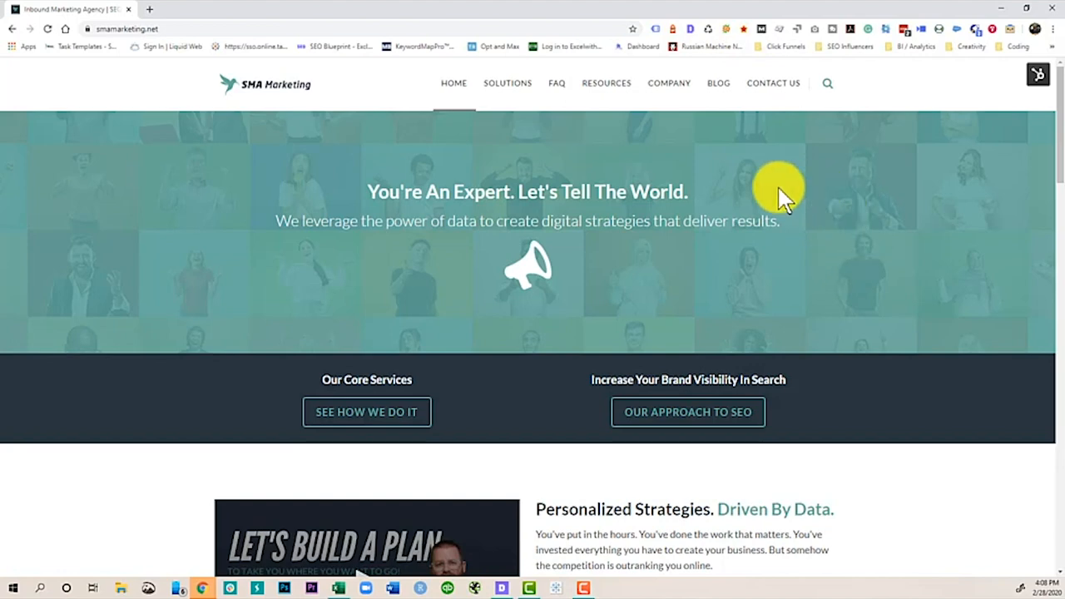
mouse_move(733, 137)
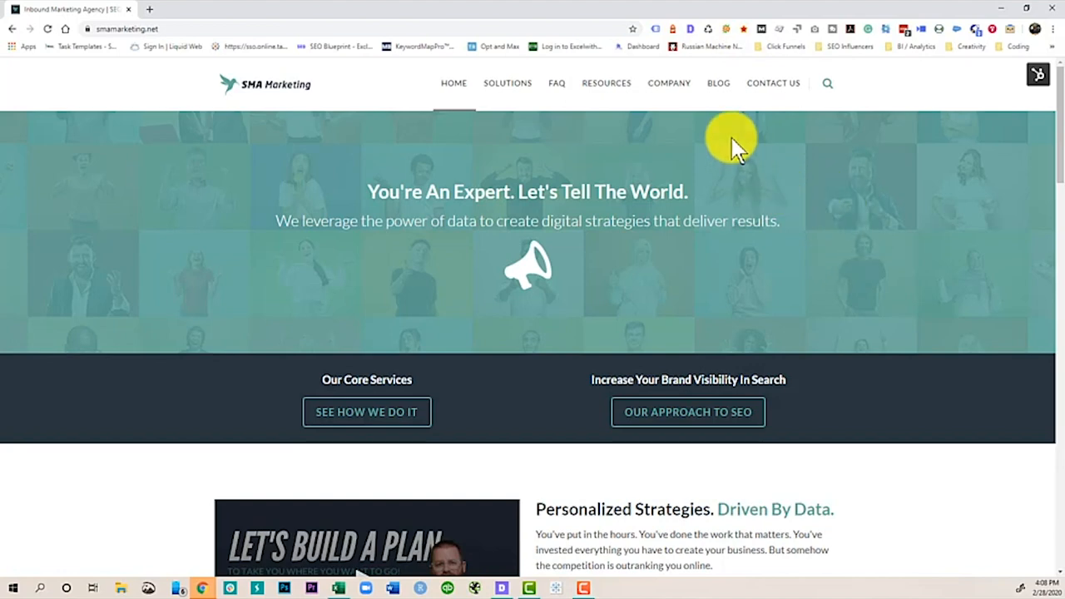
mouse_move(241, 129)
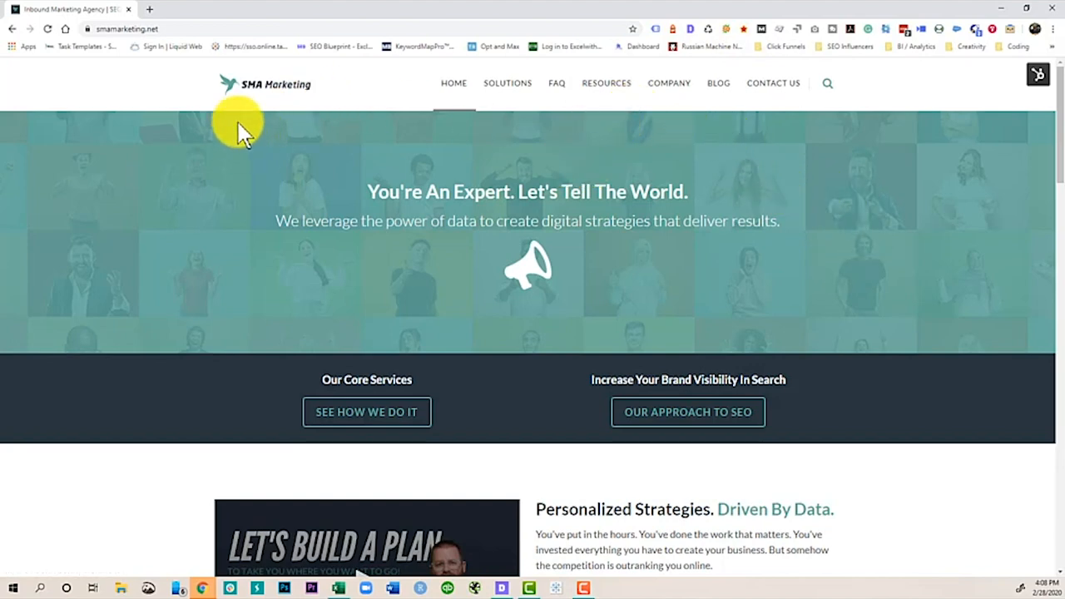
mouse_move(245, 121)
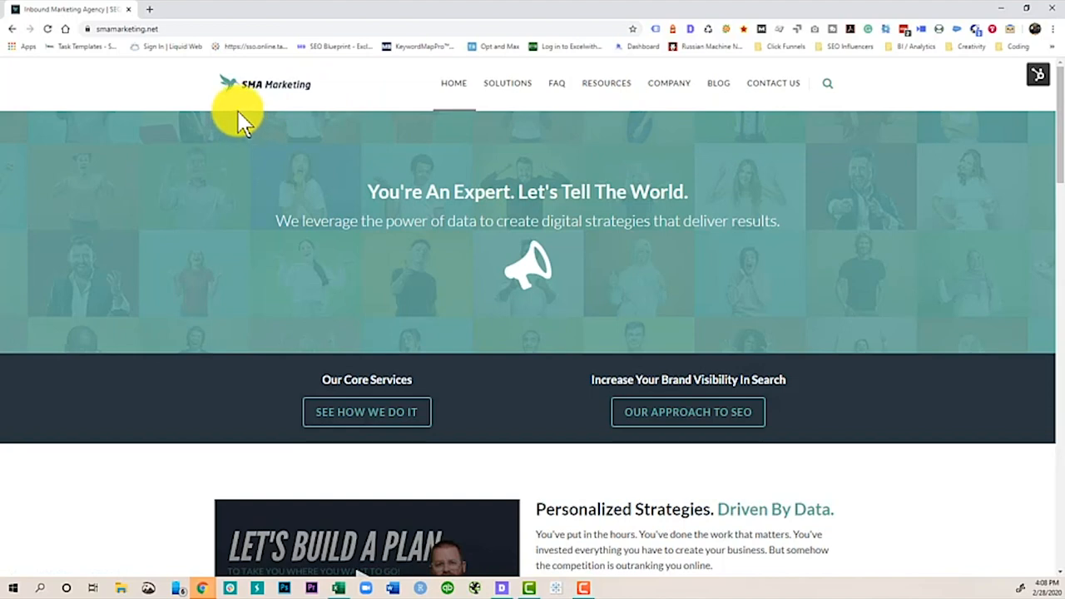
mouse_move(532, 220)
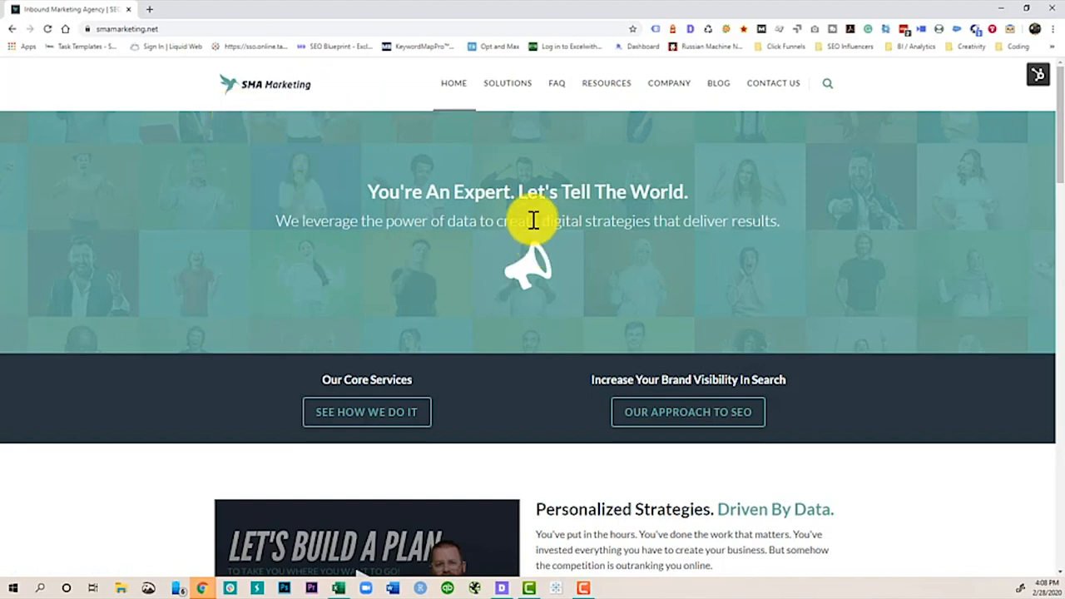
mouse_move(660, 38)
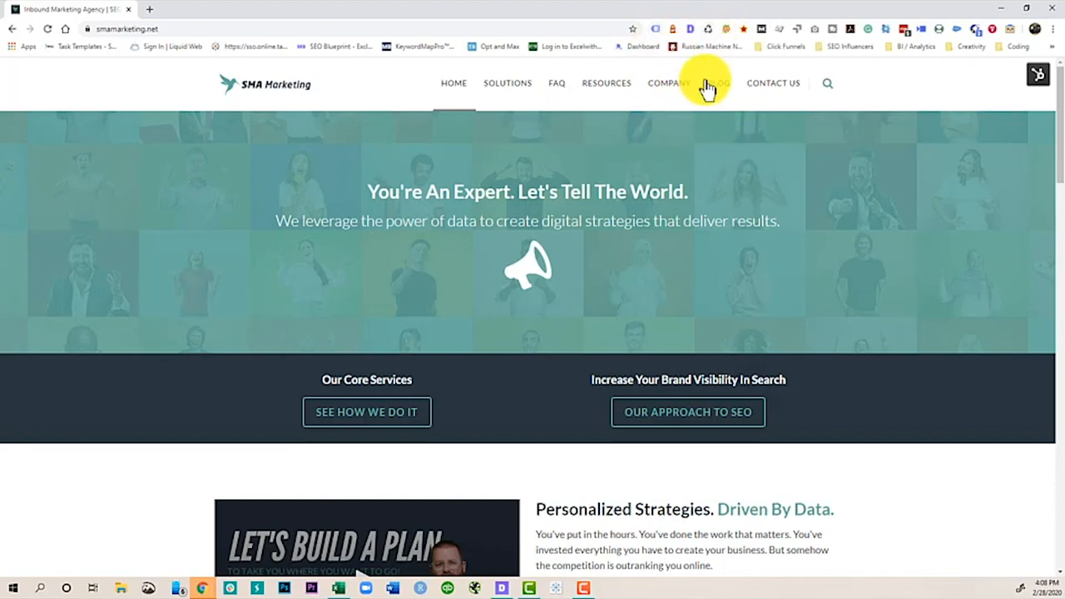
- Open the Detailed SEO popup and scroll its Overview for title, description, canonical and robots
click(690, 28)
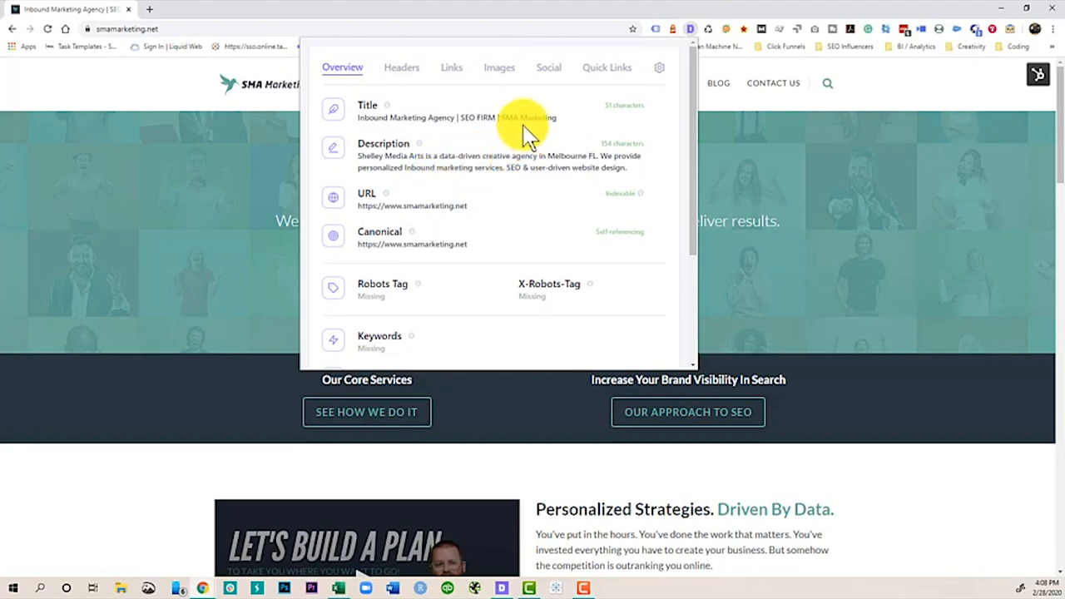
mouse_move(549, 171)
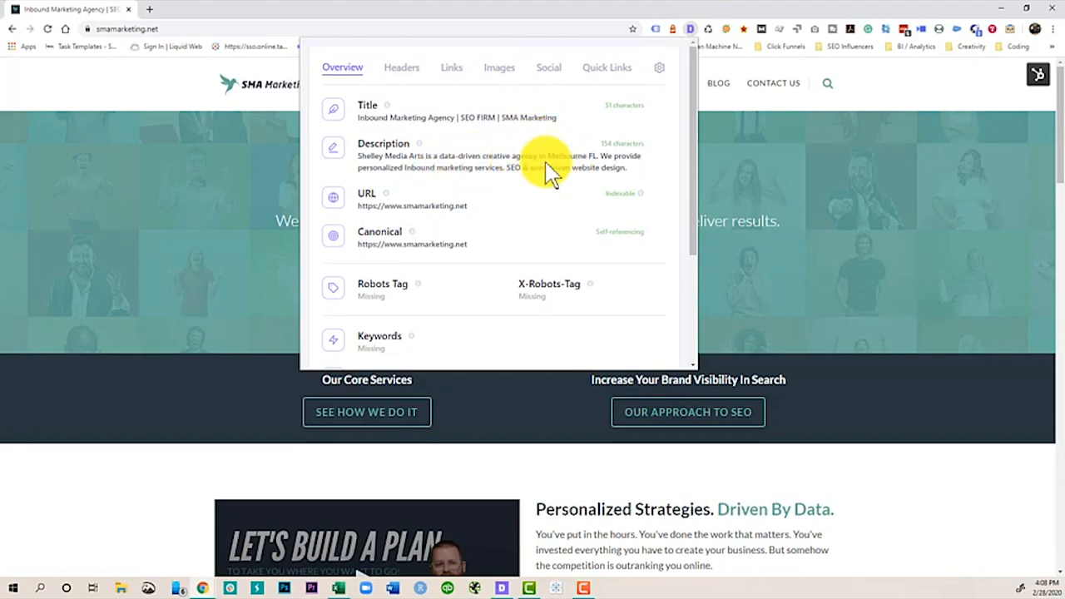
scroll(down, 3)
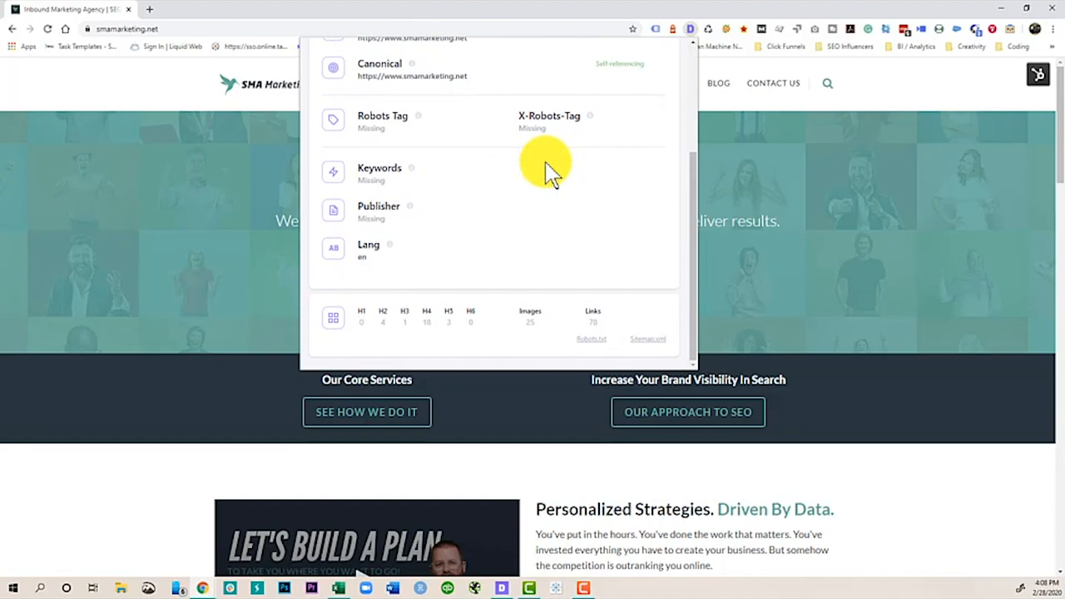
scroll(up, 3)
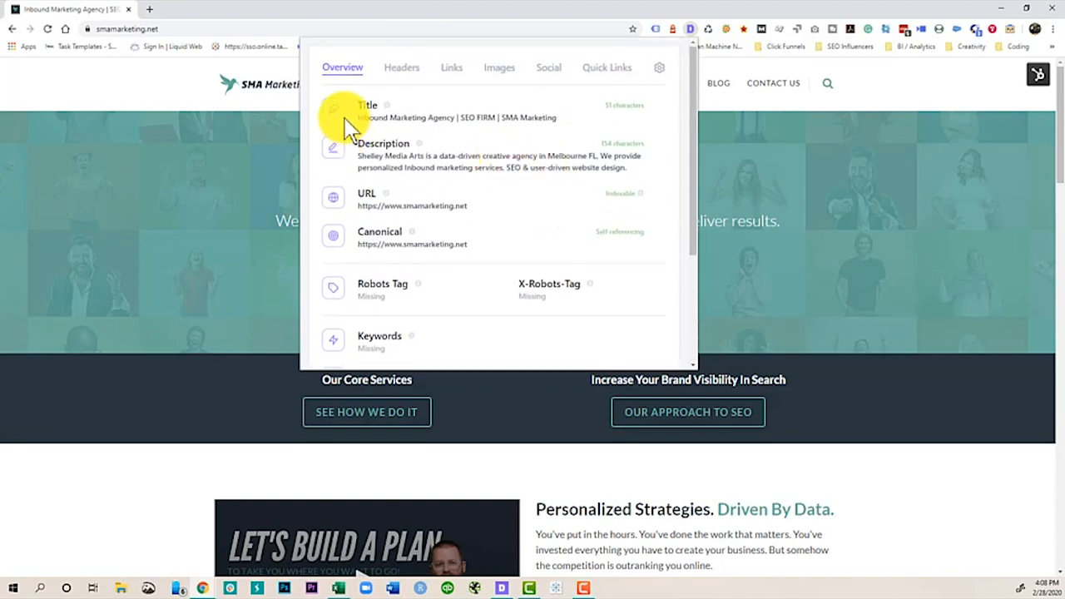
mouse_move(716, 304)
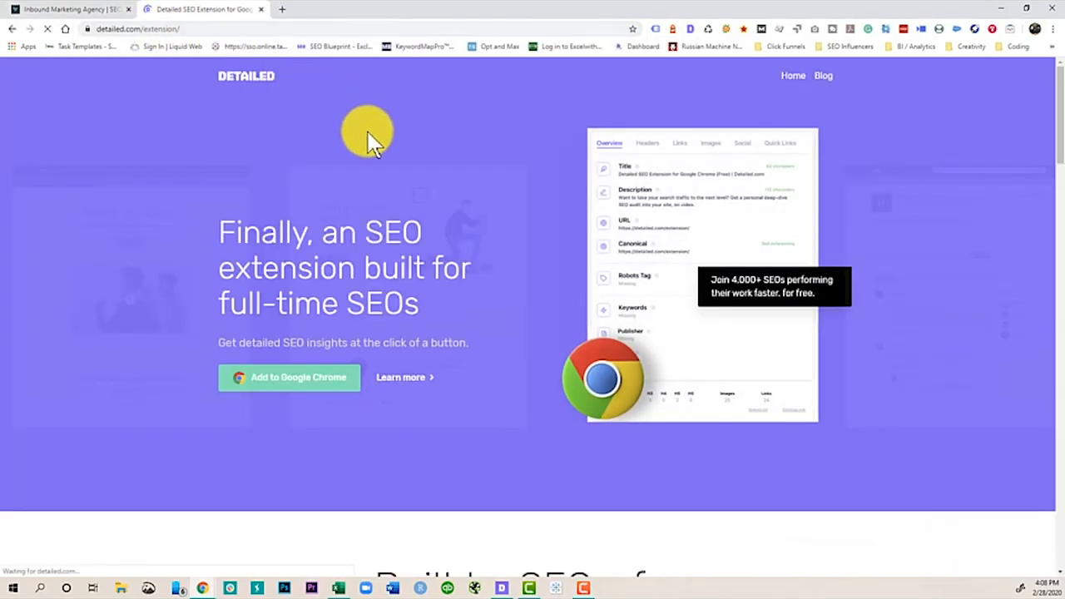
mouse_move(403, 246)
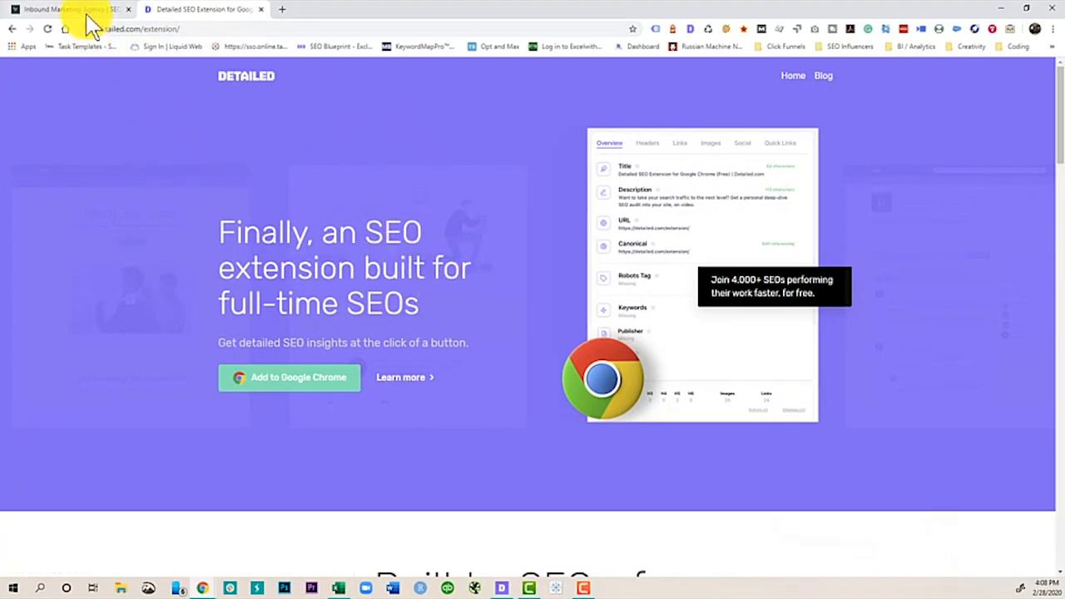
mouse_move(66, 9)
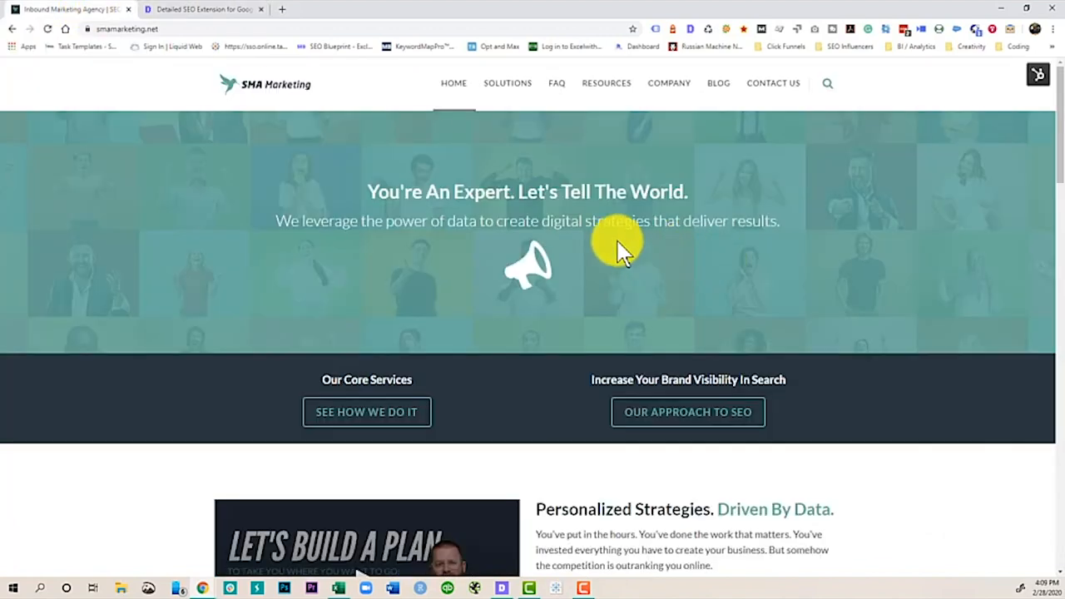
mouse_move(695, 33)
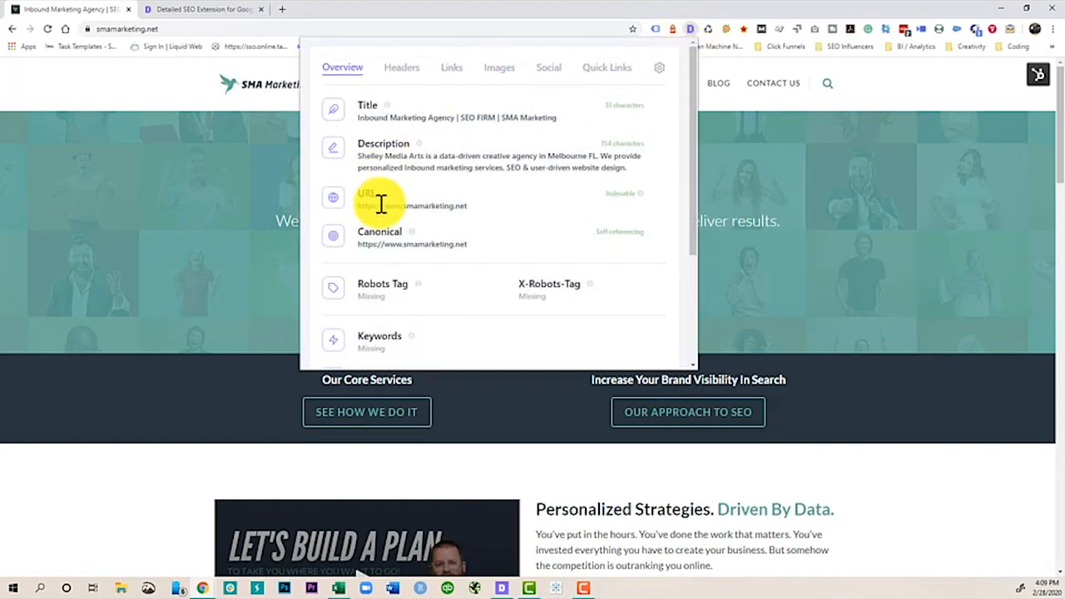
mouse_move(379, 138)
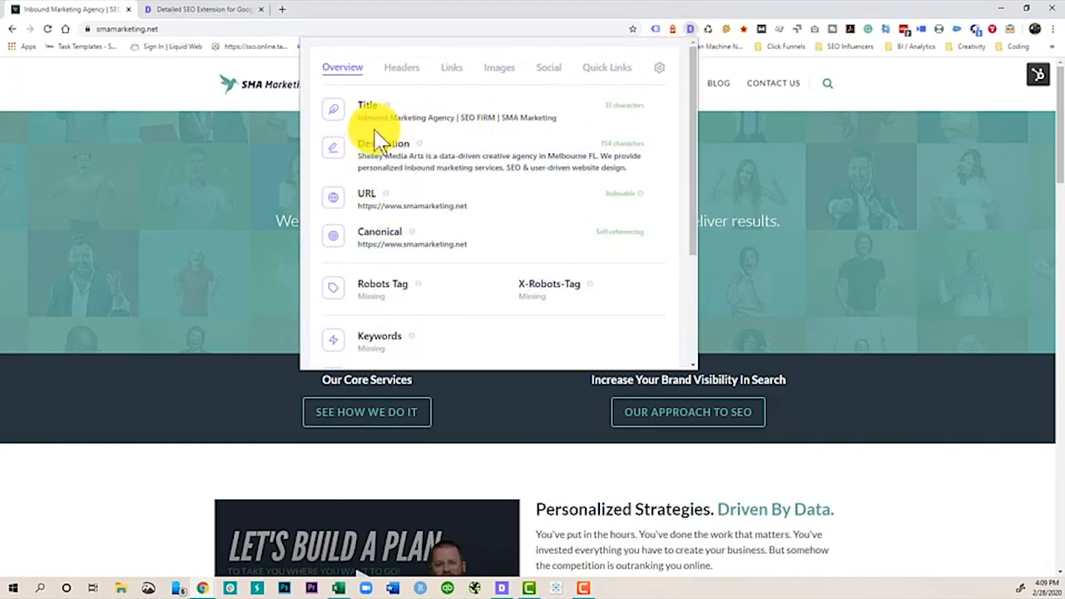
mouse_move(597, 206)
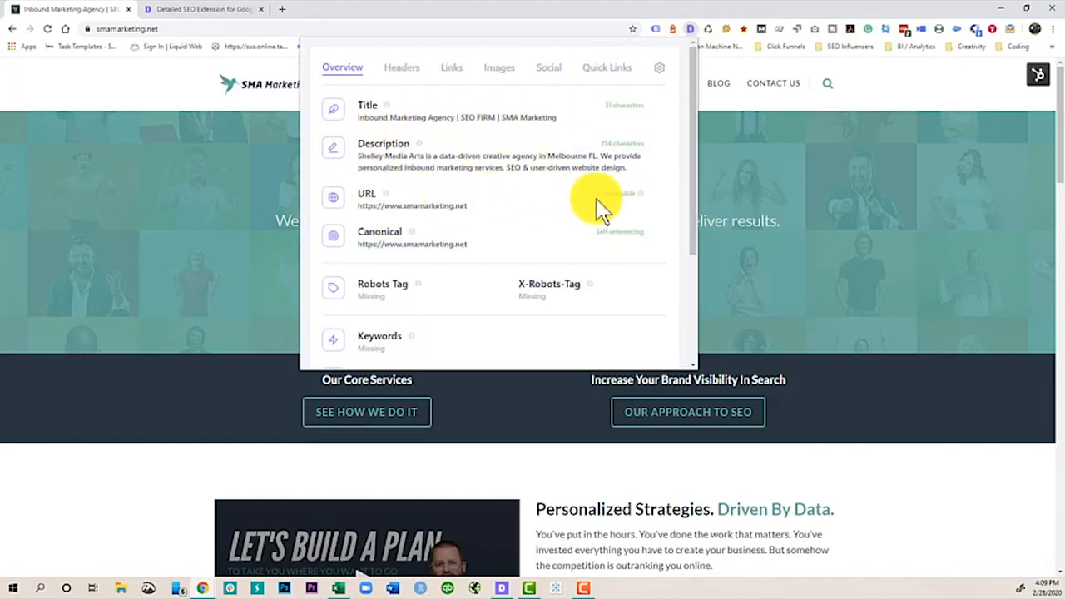
mouse_move(417, 241)
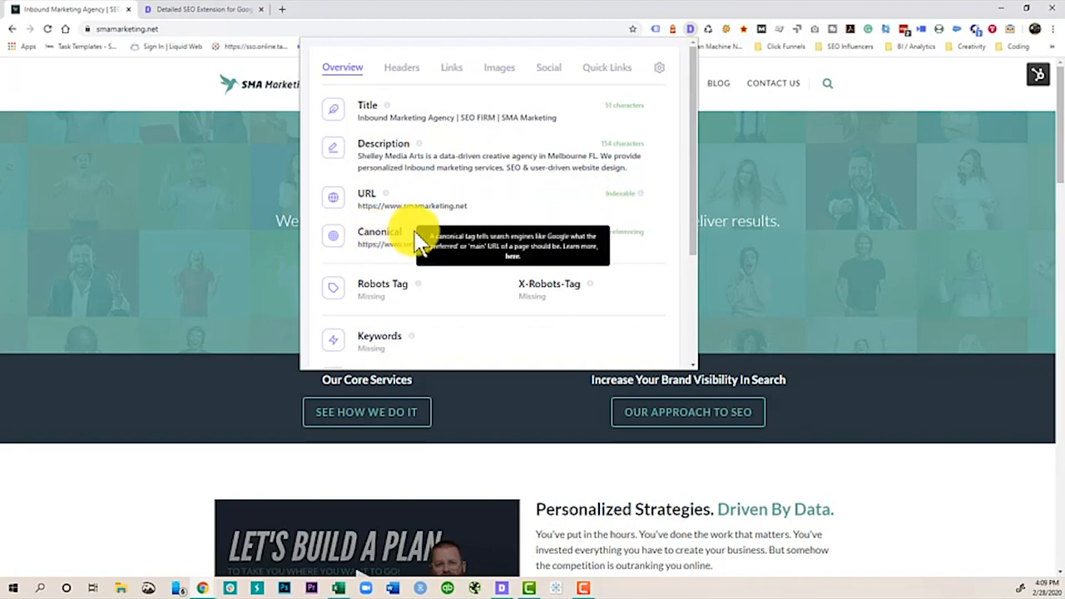
- Scroll the Overview down to heading counts, 25 images and 78 links, then back up
scroll(down, 3)
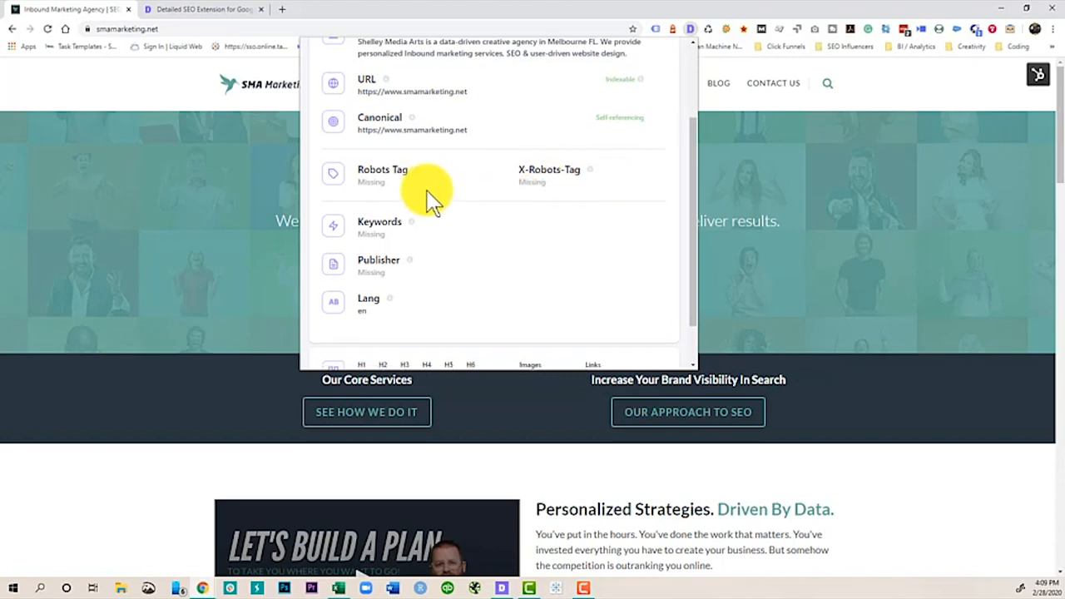
scroll(down, 3)
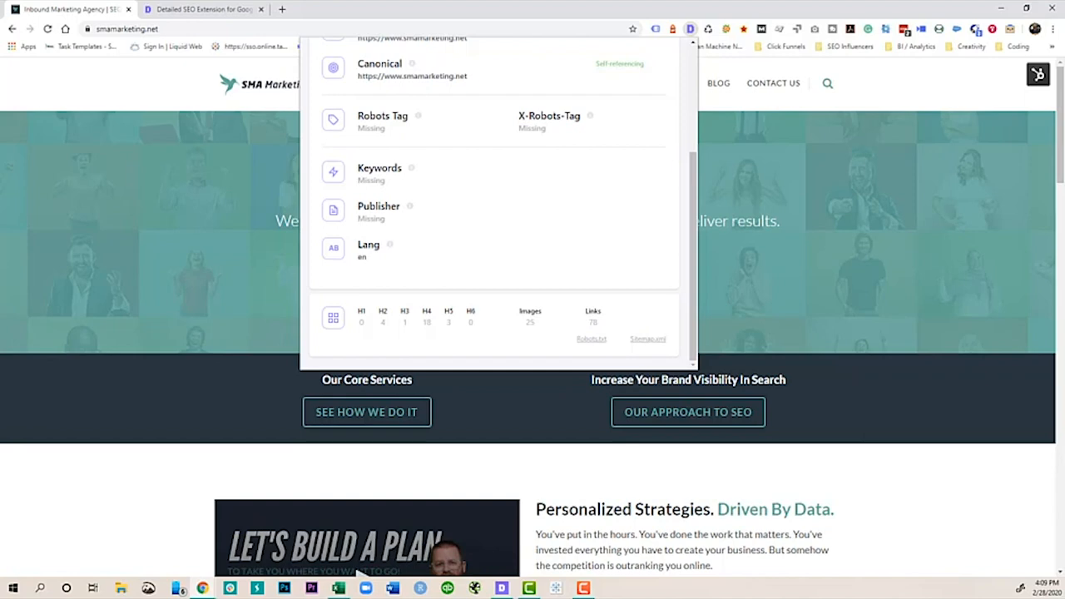
mouse_move(907, 404)
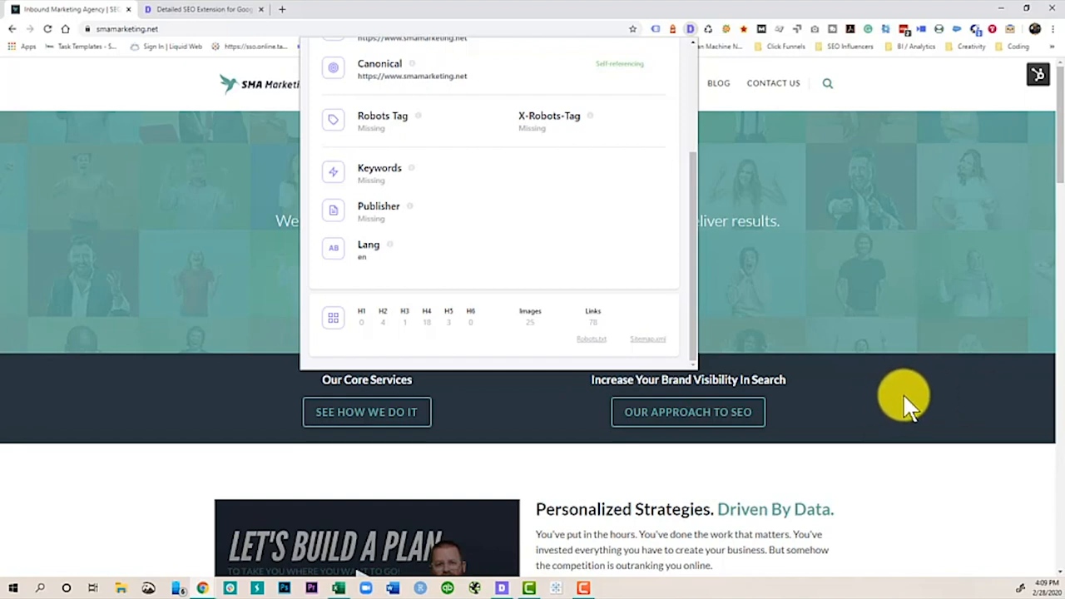
scroll(up, 3)
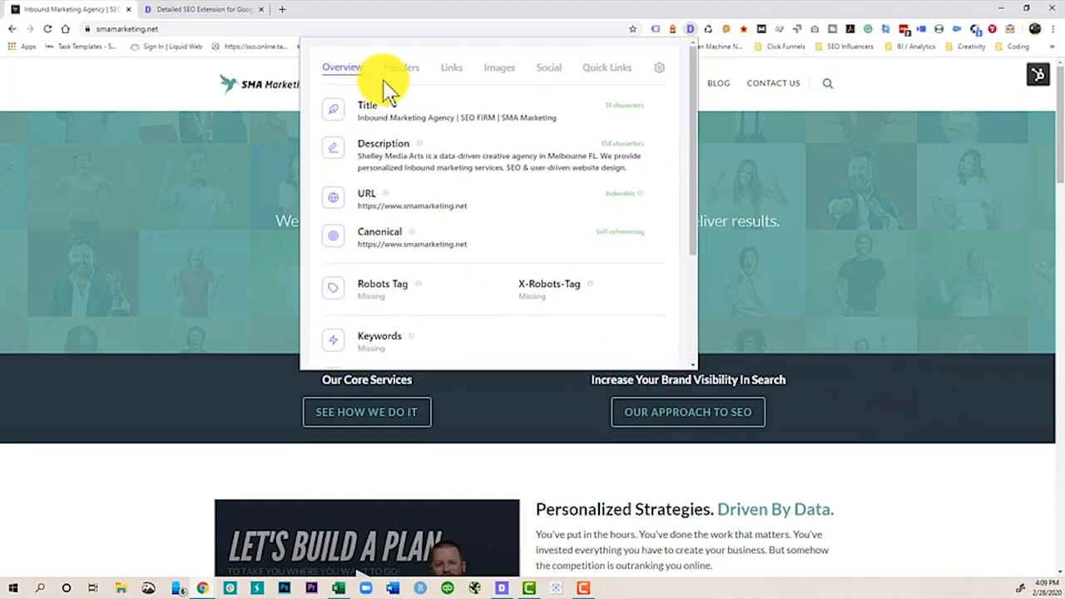
- Review the page's headings outline, then the images report, in the extension popup
click(401, 68)
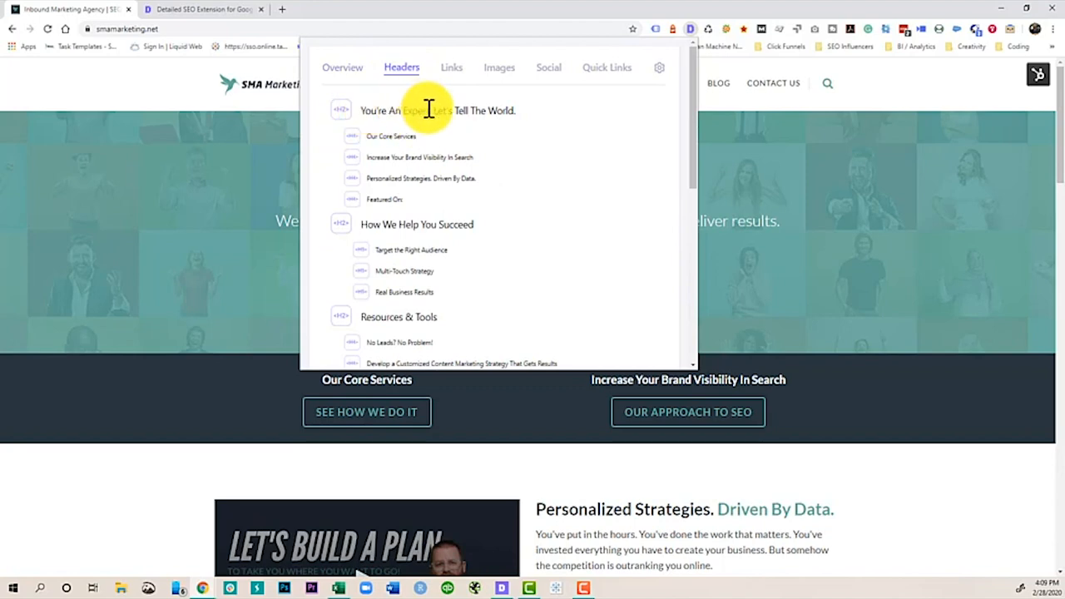
mouse_move(465, 222)
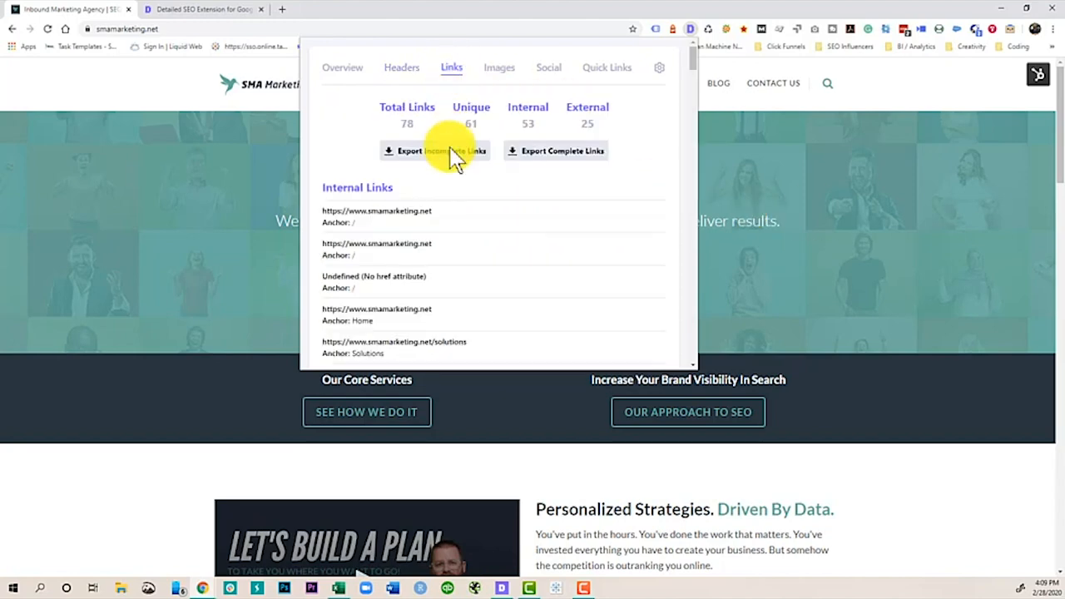
scroll(down, 3)
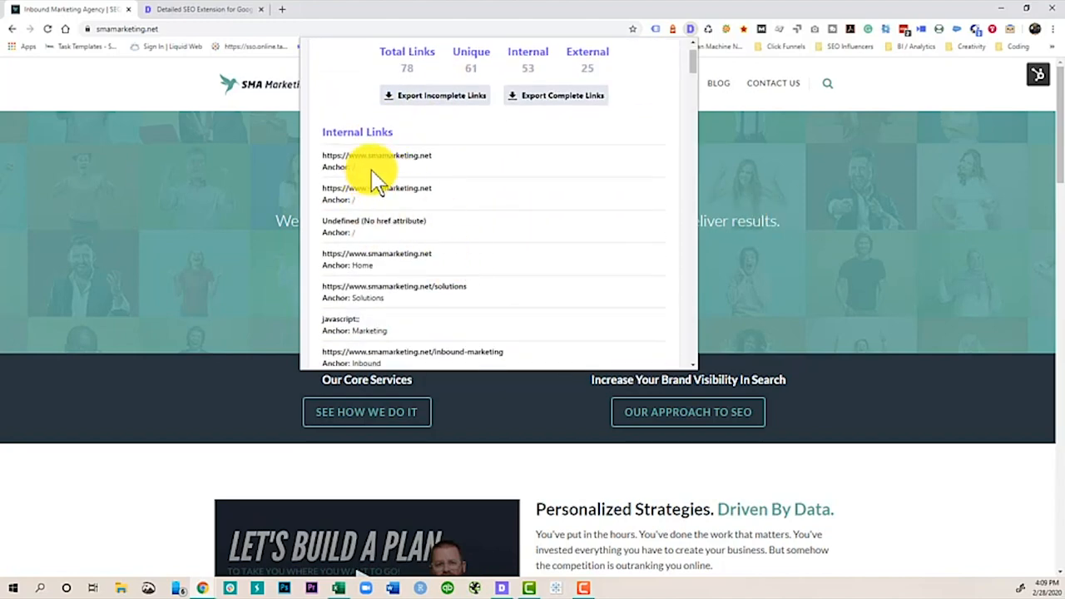
scroll(up, 3)
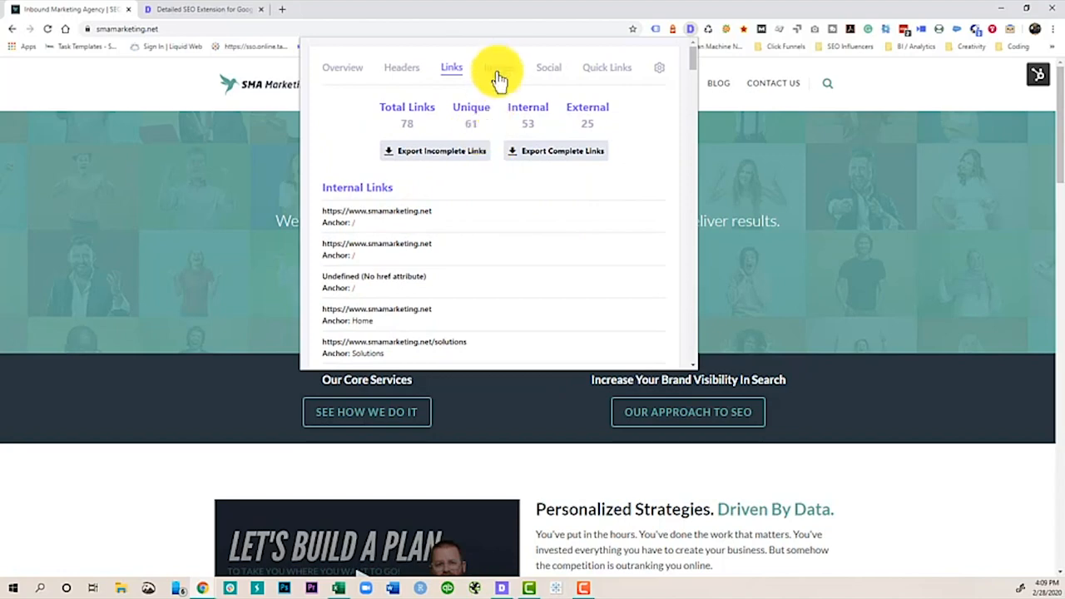
click(509, 68)
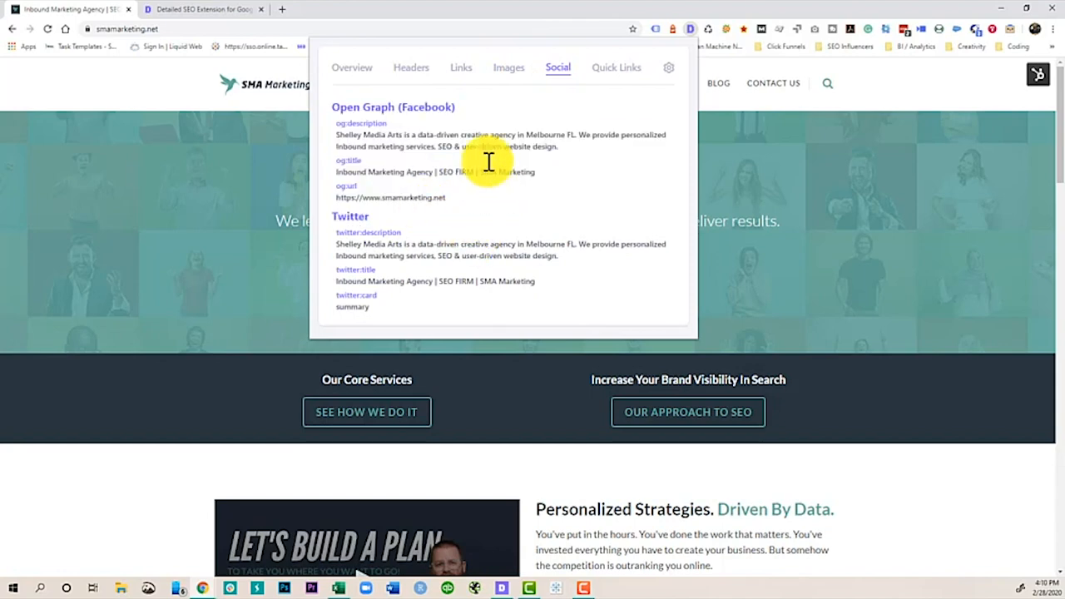
- Open smamarketing.net in Ahrefs and SEMRush from the Quick Links list
click(616, 68)
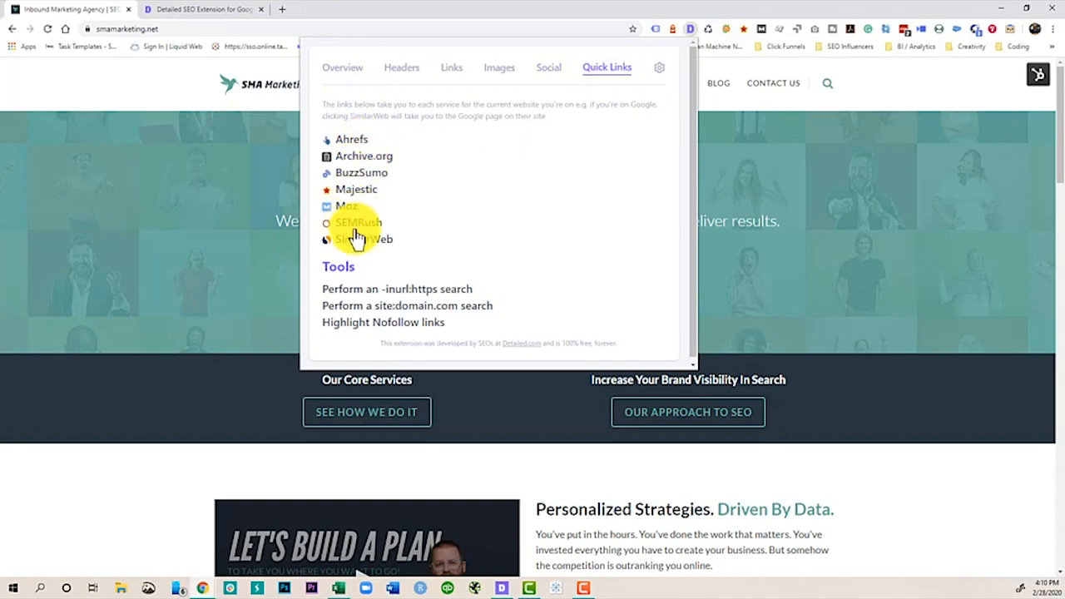
mouse_move(522, 212)
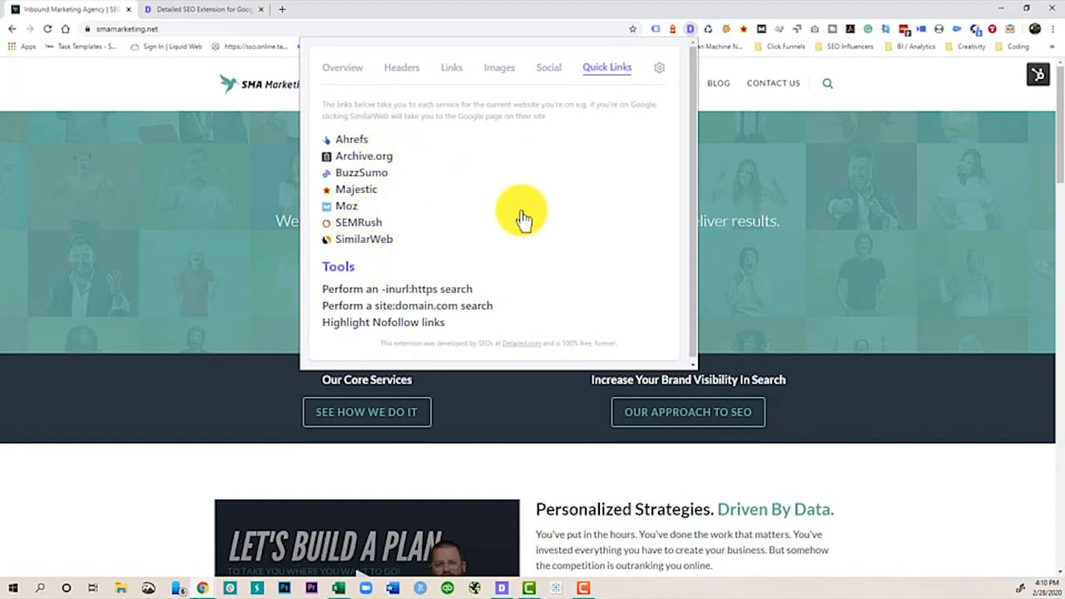
click(356, 189)
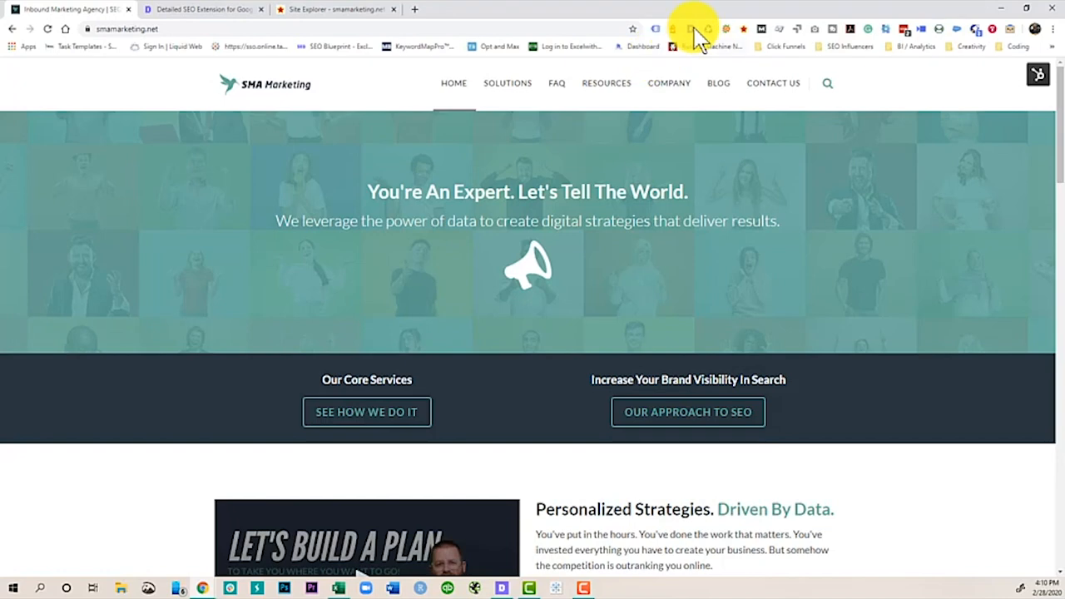
click(691, 29)
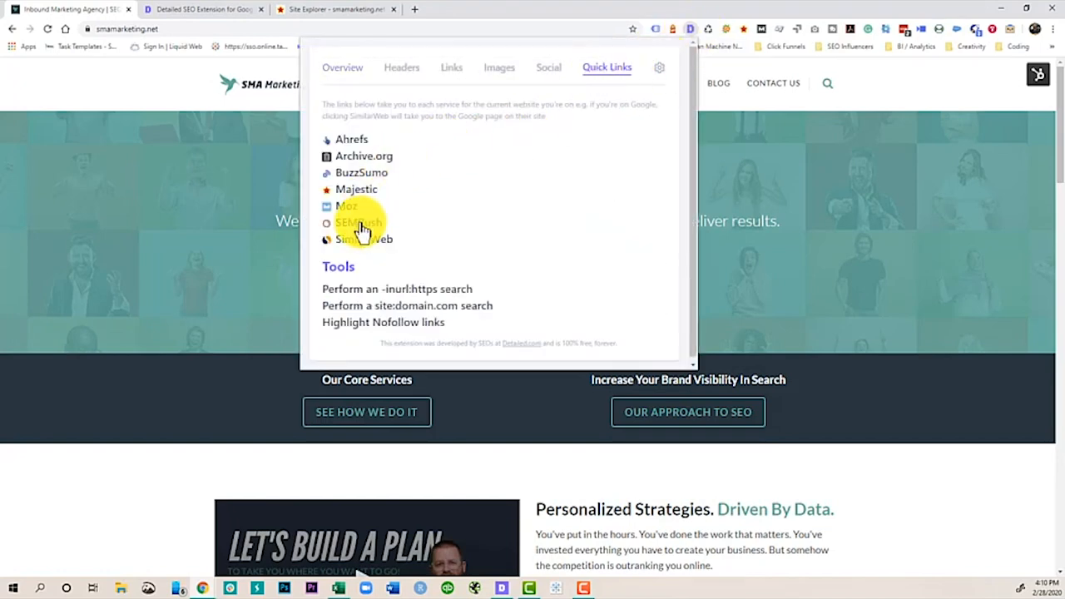
click(358, 223)
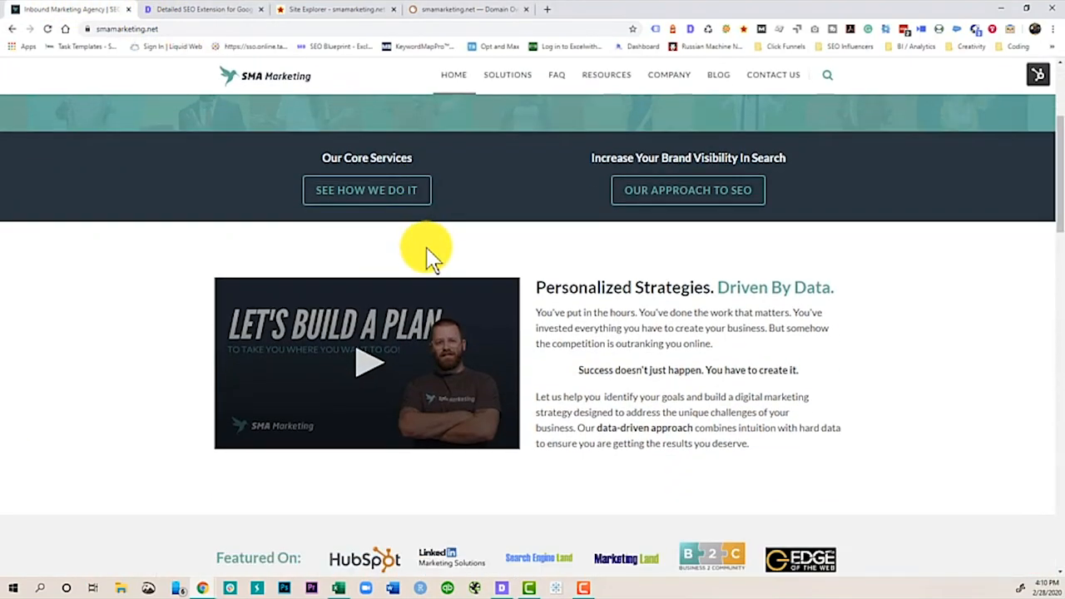
scroll(down, 3)
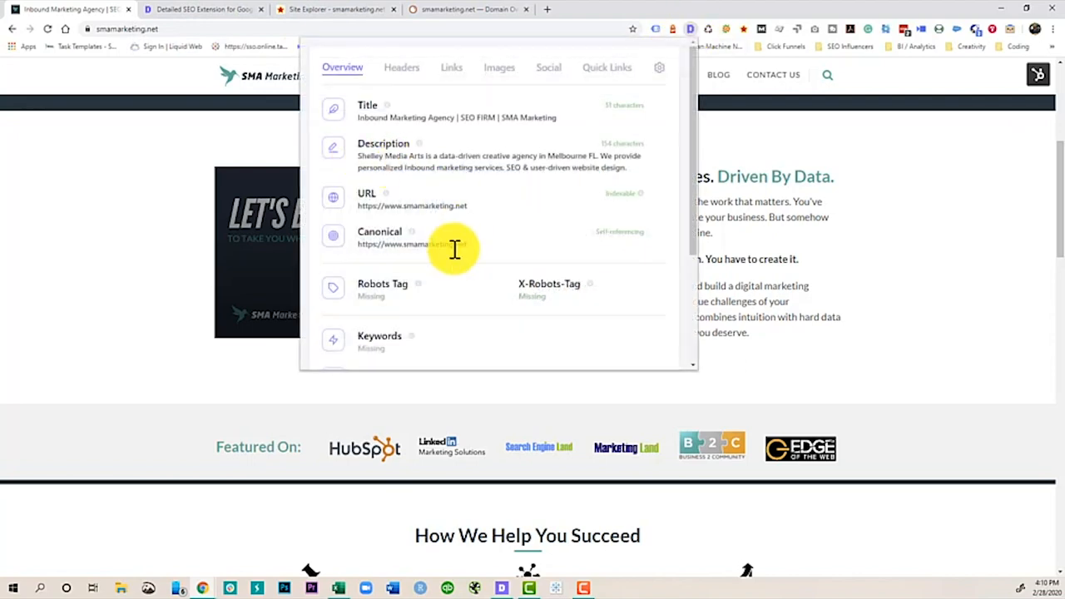
scroll(down, 3)
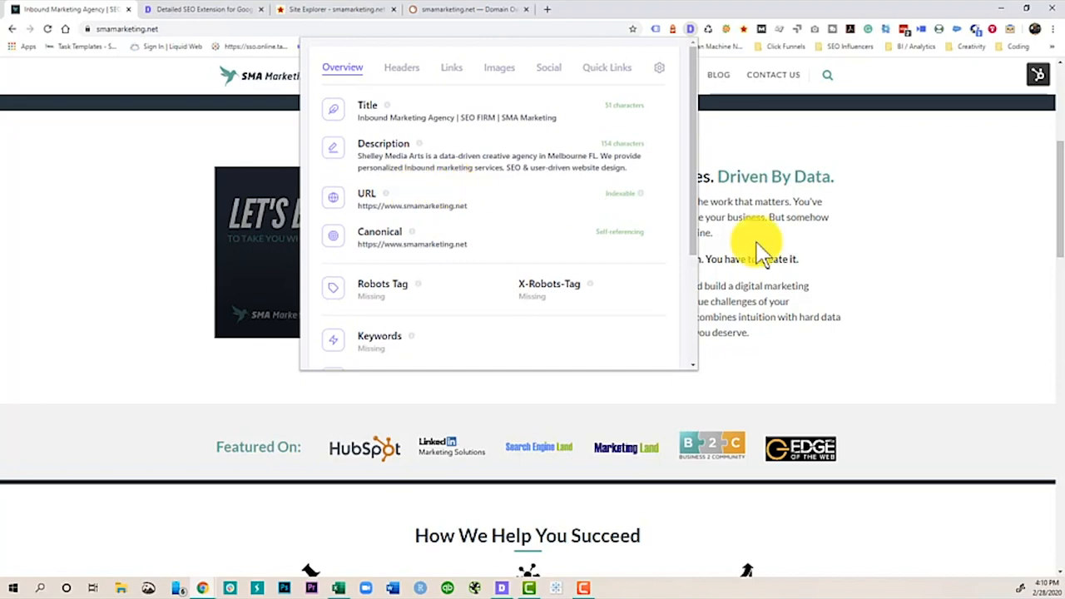
mouse_move(789, 255)
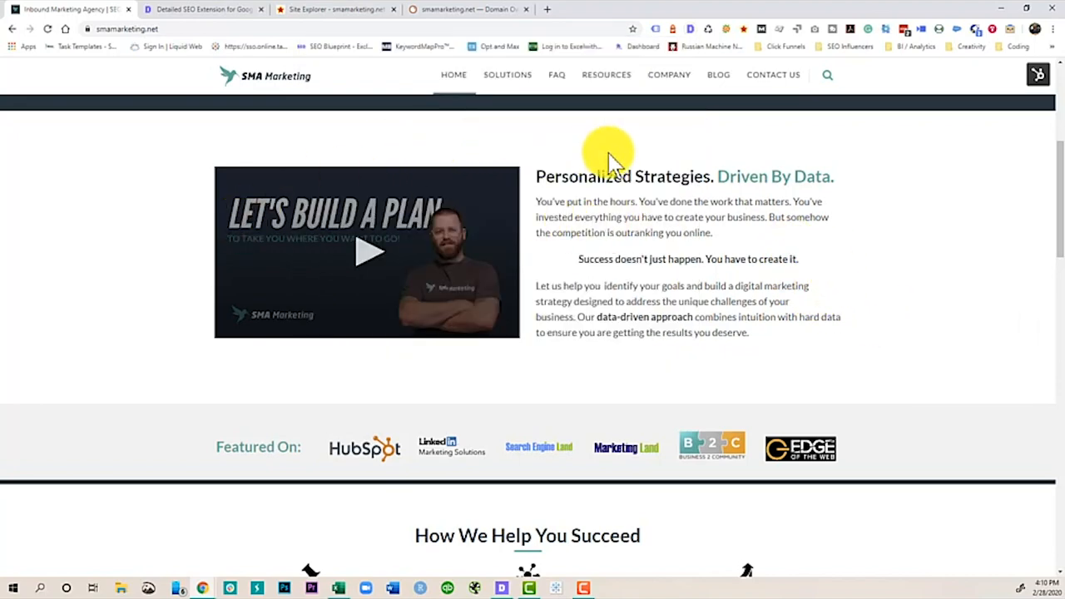
- Show the Detailed SEO right-click submenu with site:, inurl and SEO tool shortcuts
right_click(608, 154)
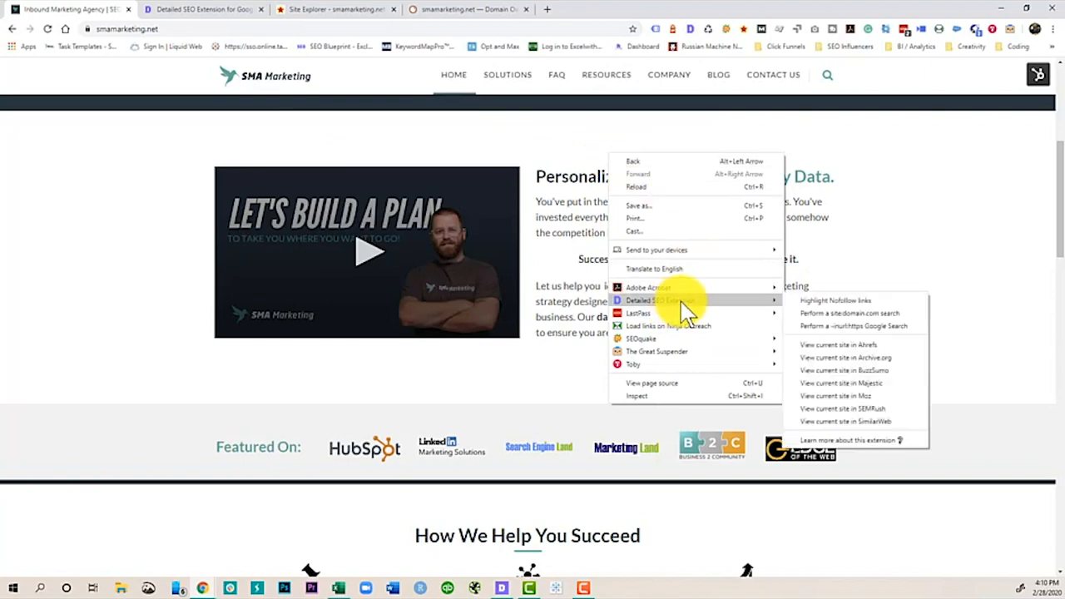
mouse_move(836, 315)
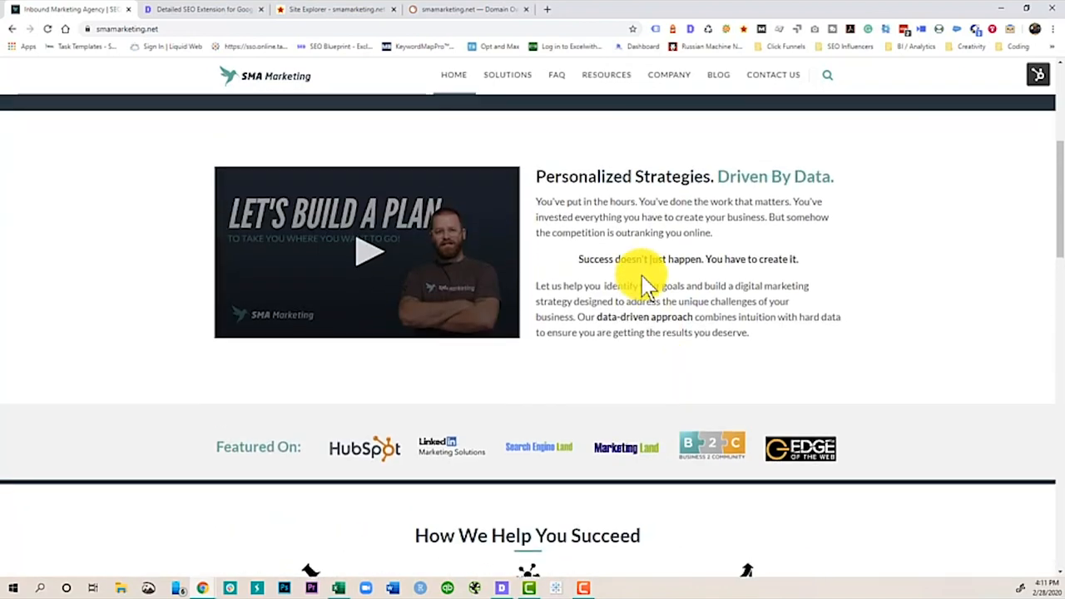
right_click(646, 283)
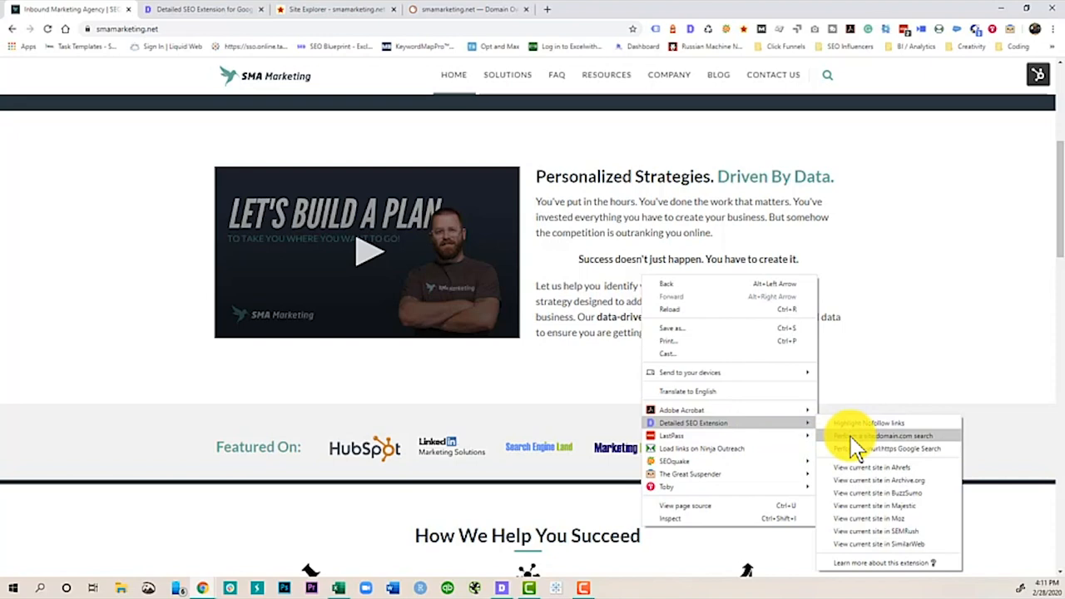
click(886, 436)
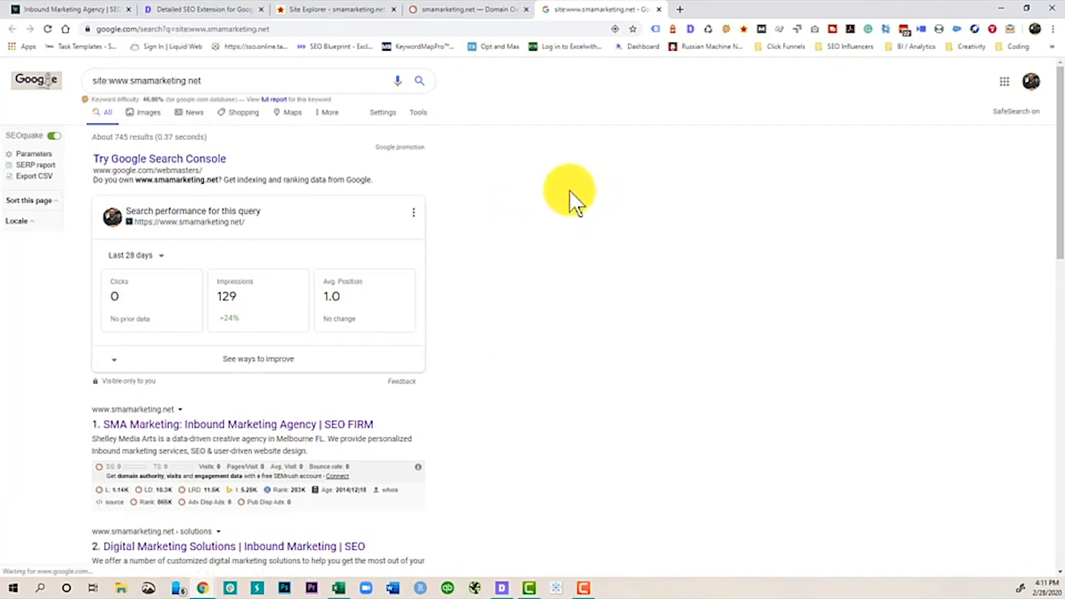
mouse_move(403, 150)
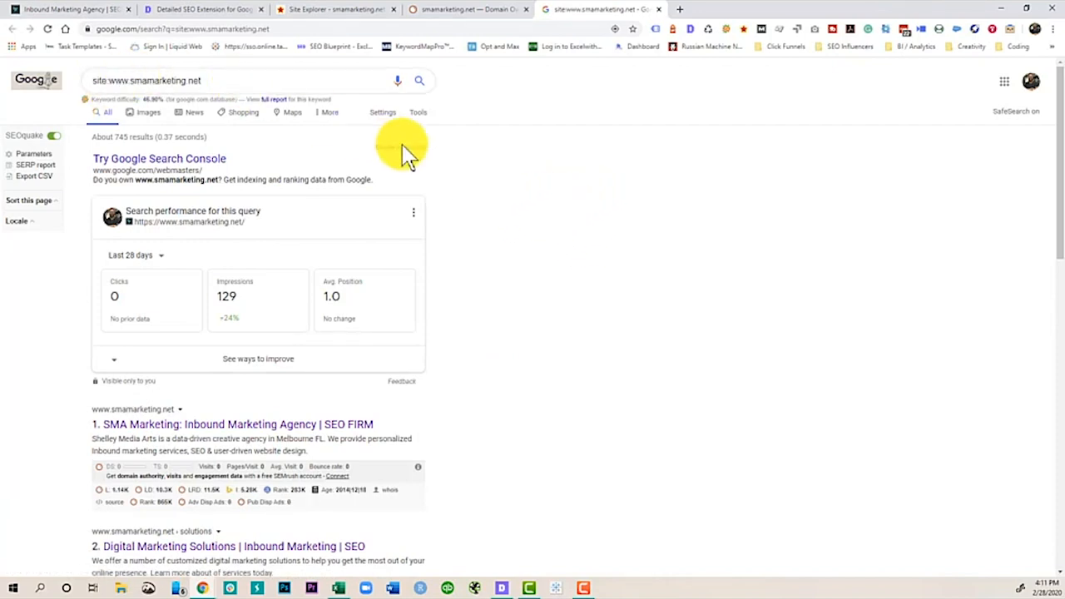
mouse_move(683, 295)
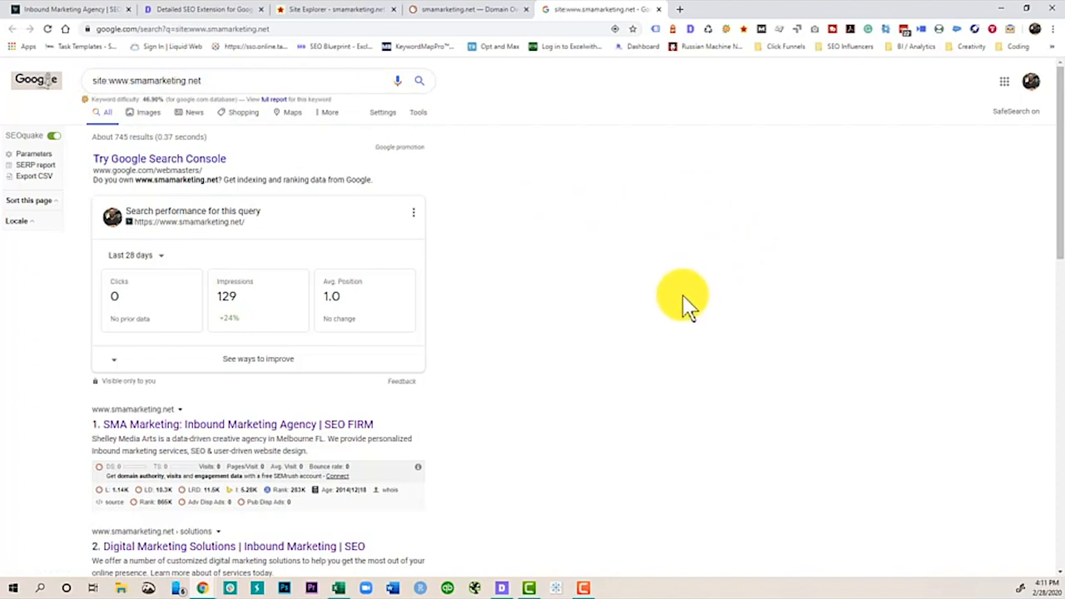
mouse_move(192, 163)
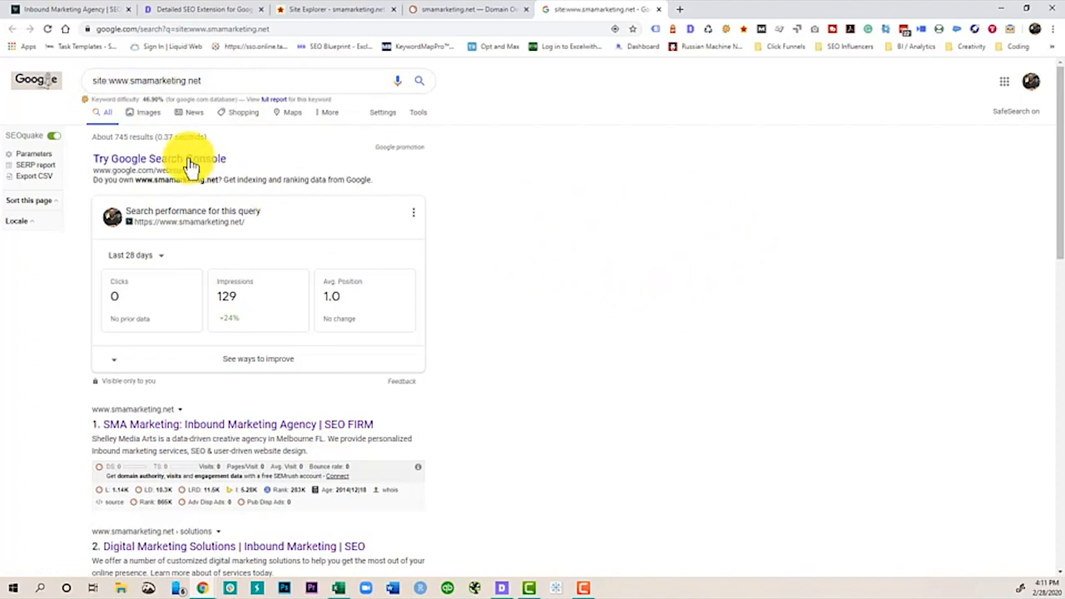
mouse_move(514, 159)
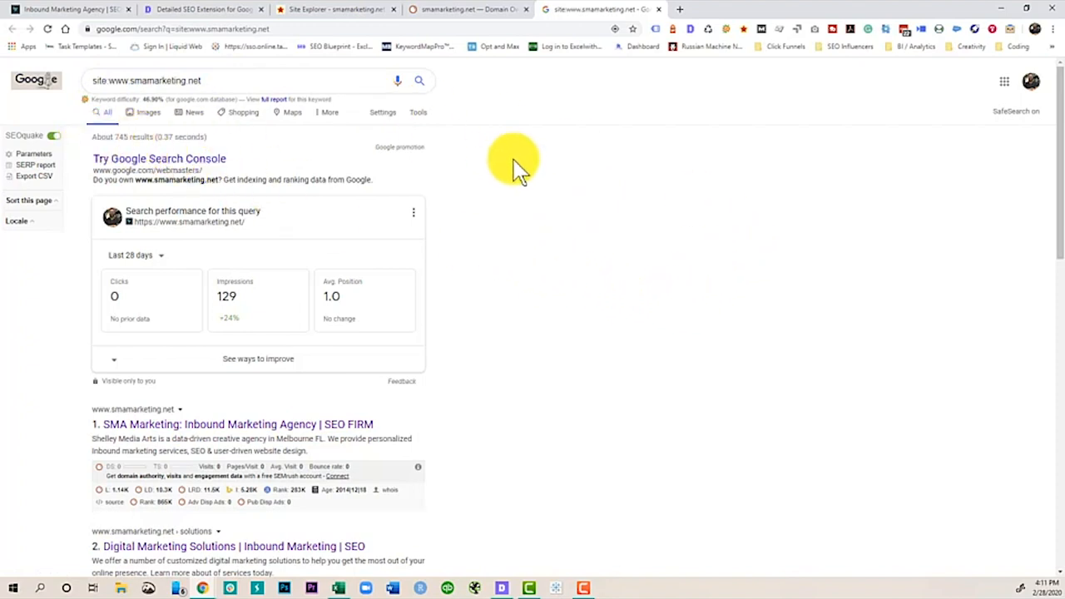
click(239, 423)
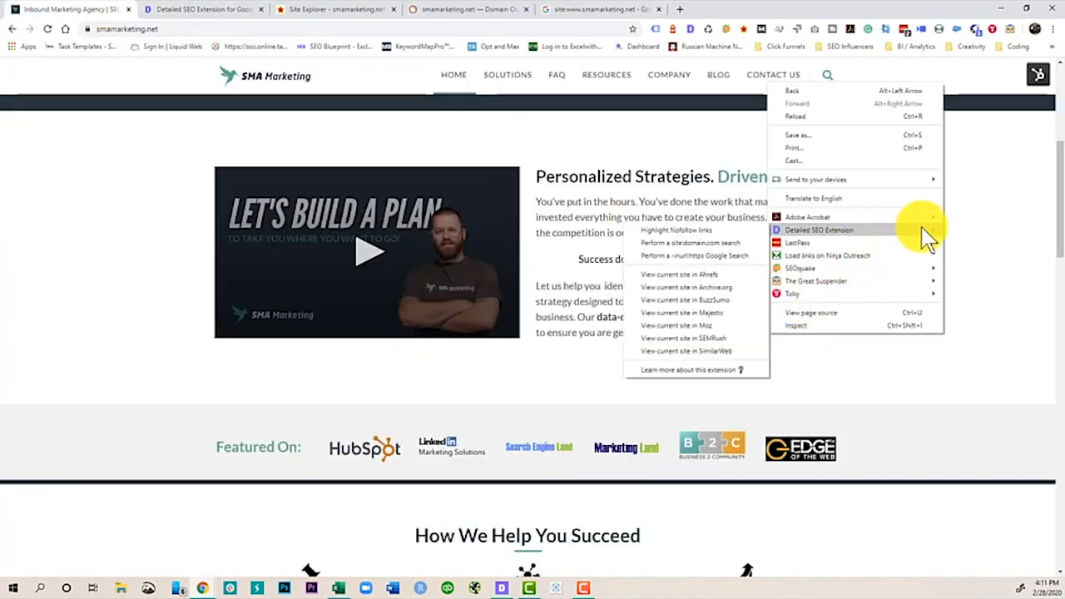
mouse_move(720, 262)
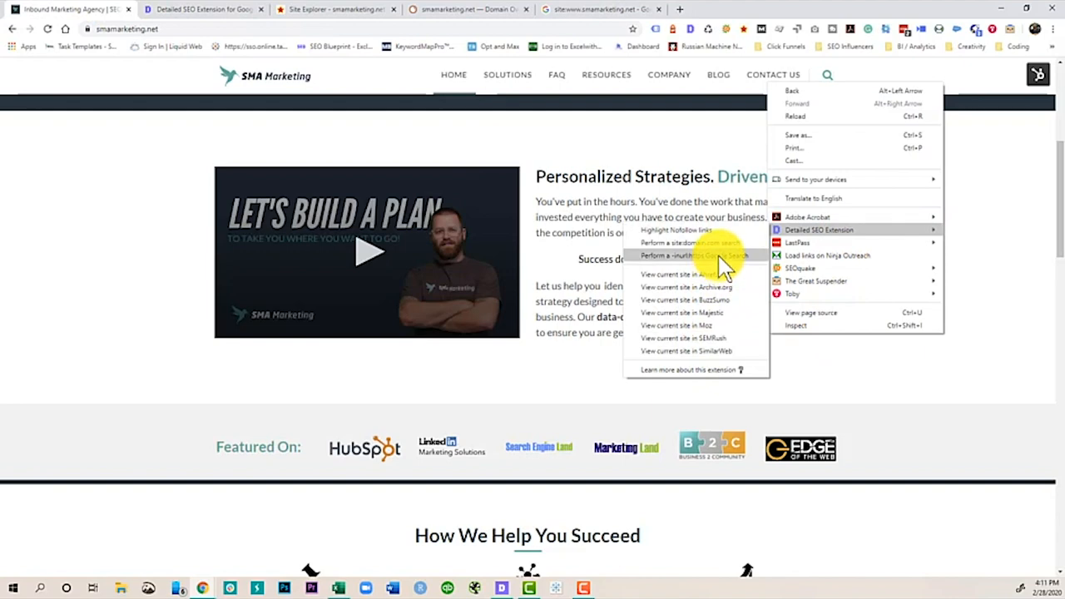
click(691, 256)
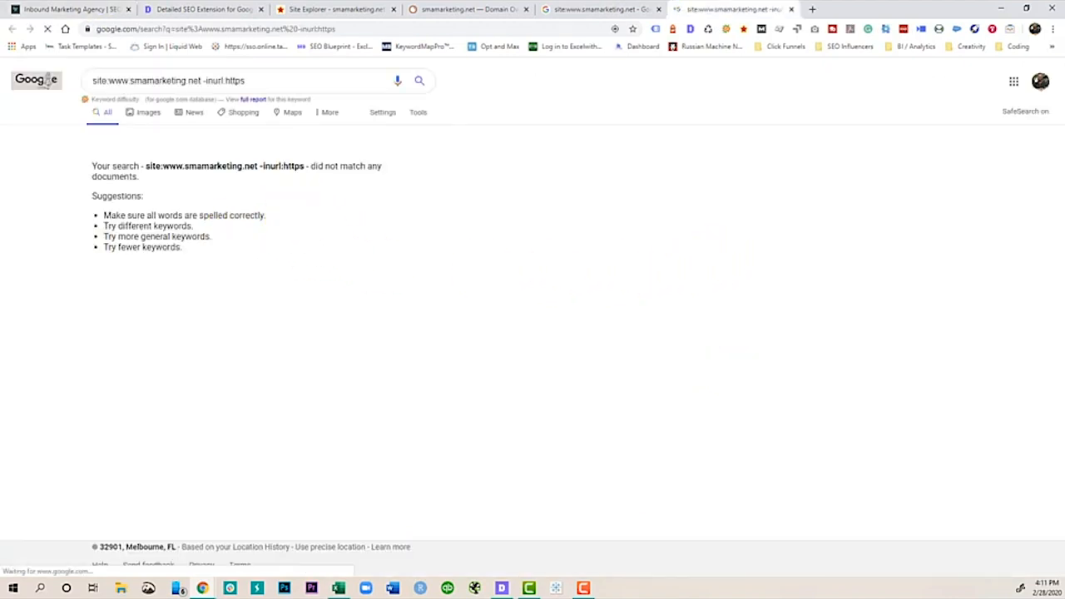
mouse_move(420, 341)
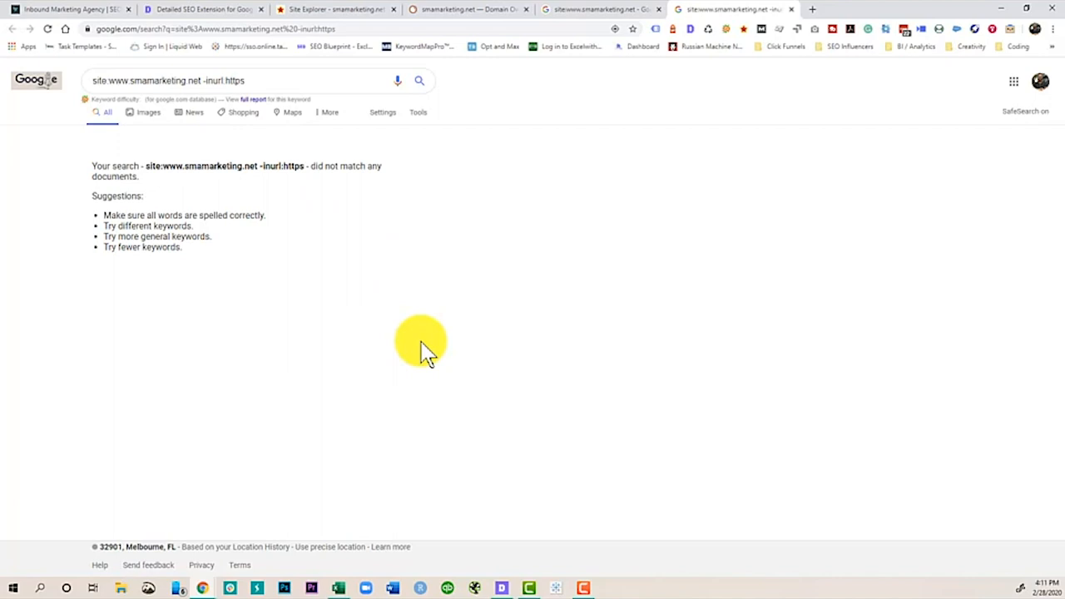
mouse_move(178, 208)
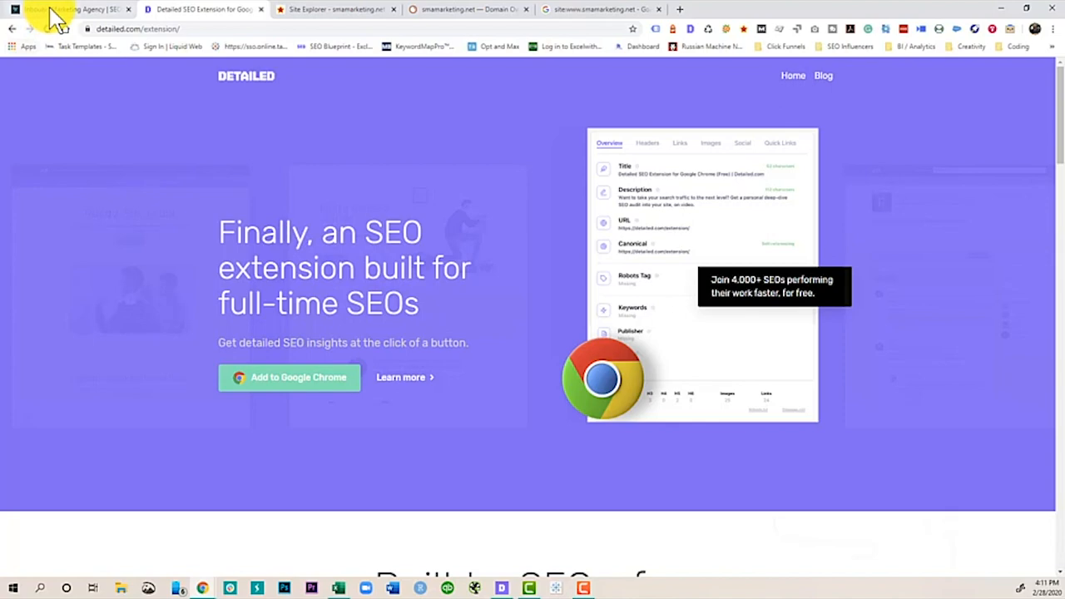
- On the smamarketing.net tab, recheck the Overview: missing robots, keywords, publisher, lang en
click(67, 9)
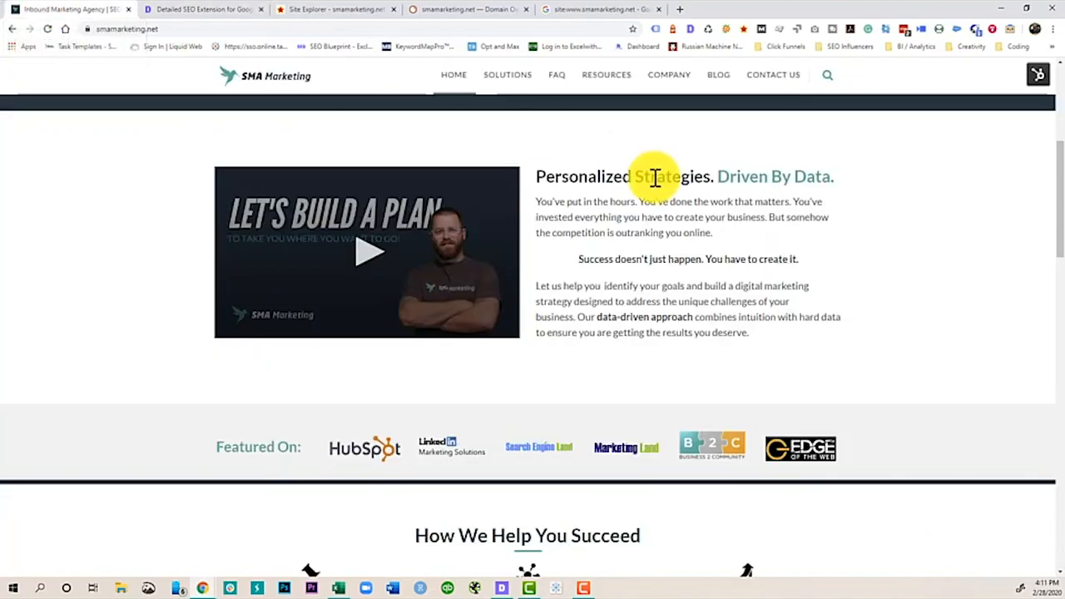
mouse_move(695, 34)
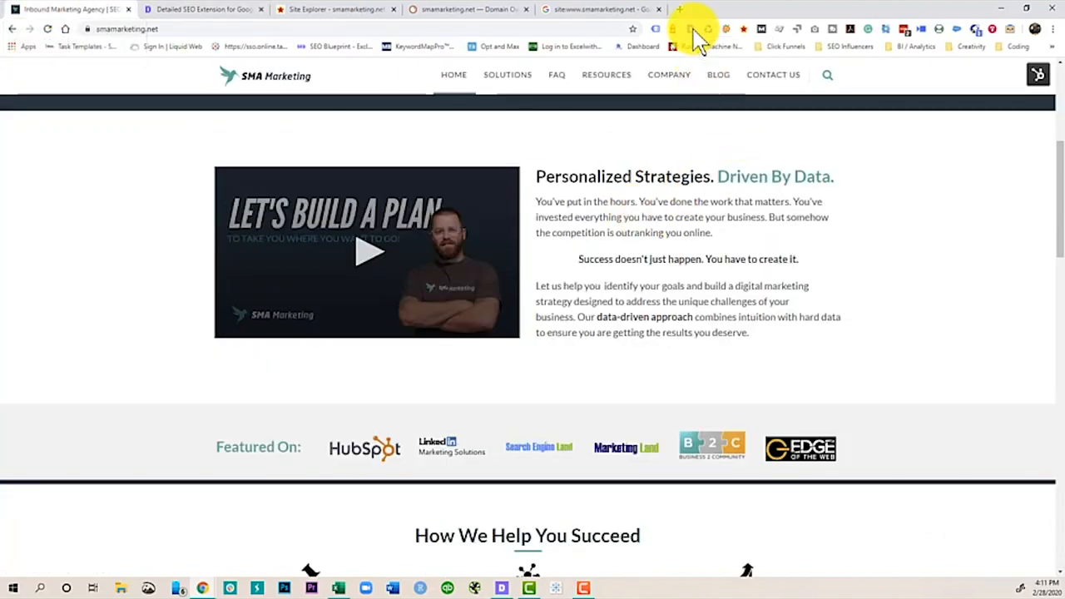
click(691, 28)
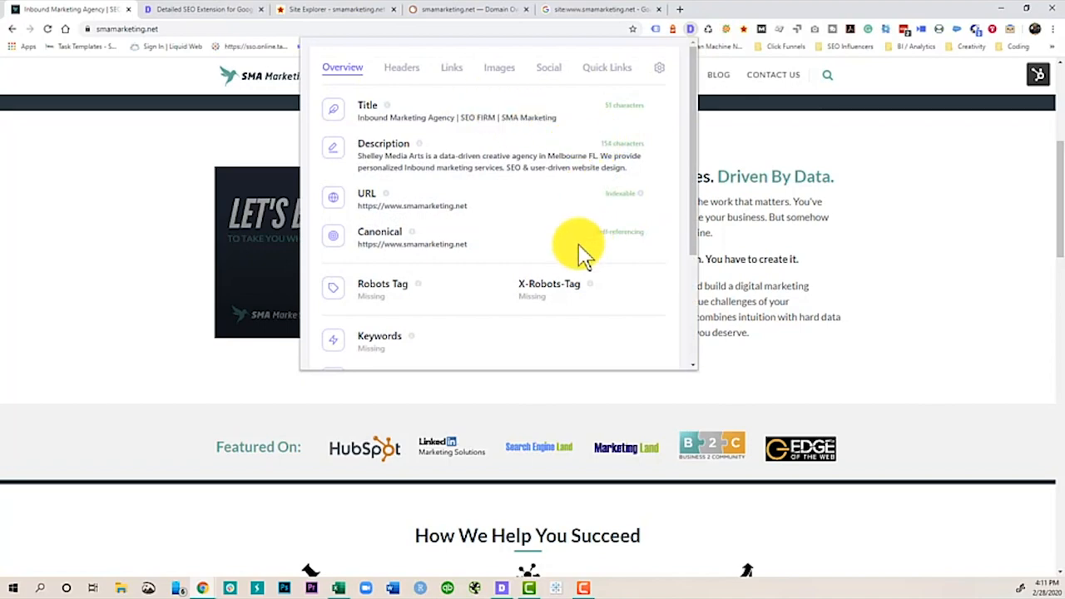
scroll(down, 3)
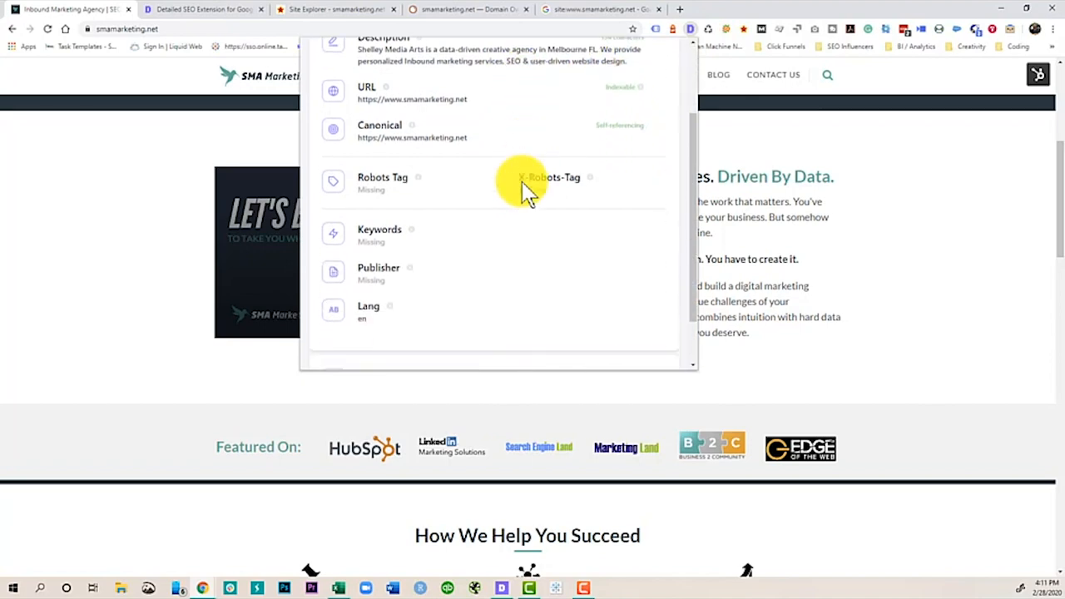
scroll(up, 3)
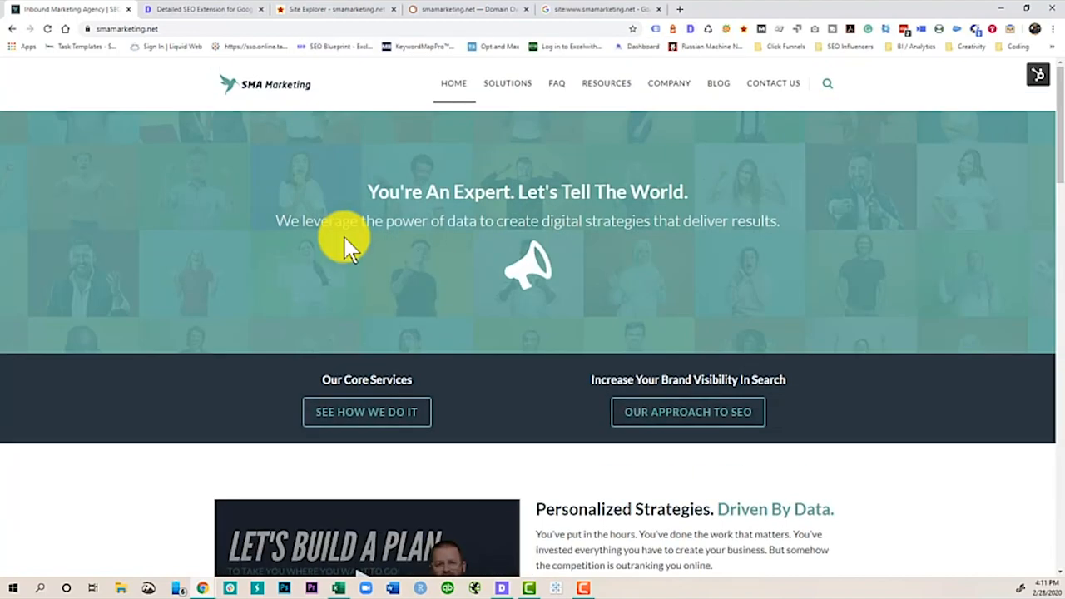
mouse_move(315, 241)
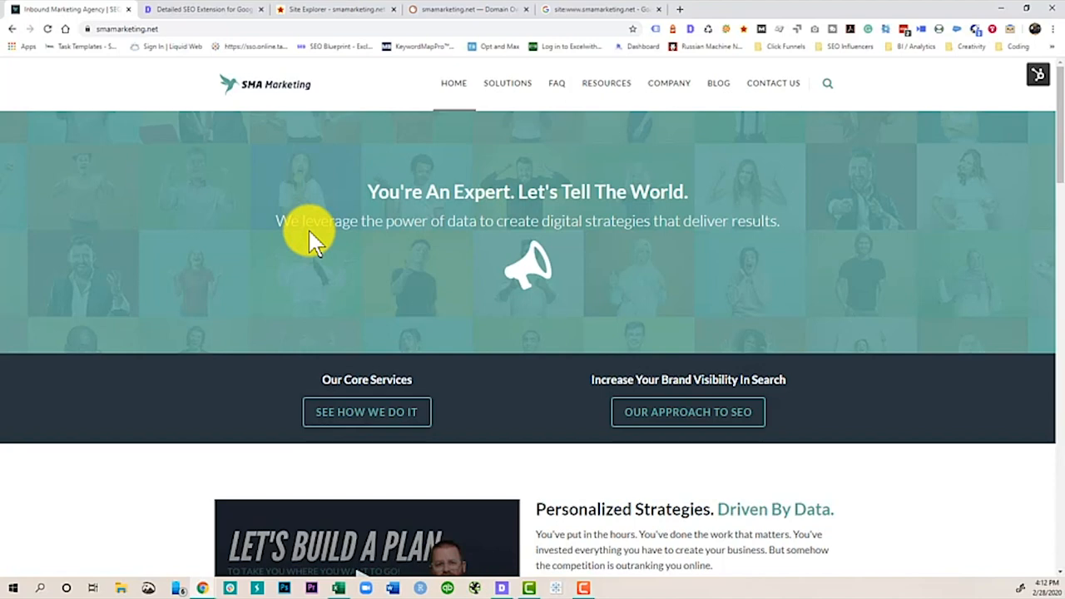
mouse_move(603, 124)
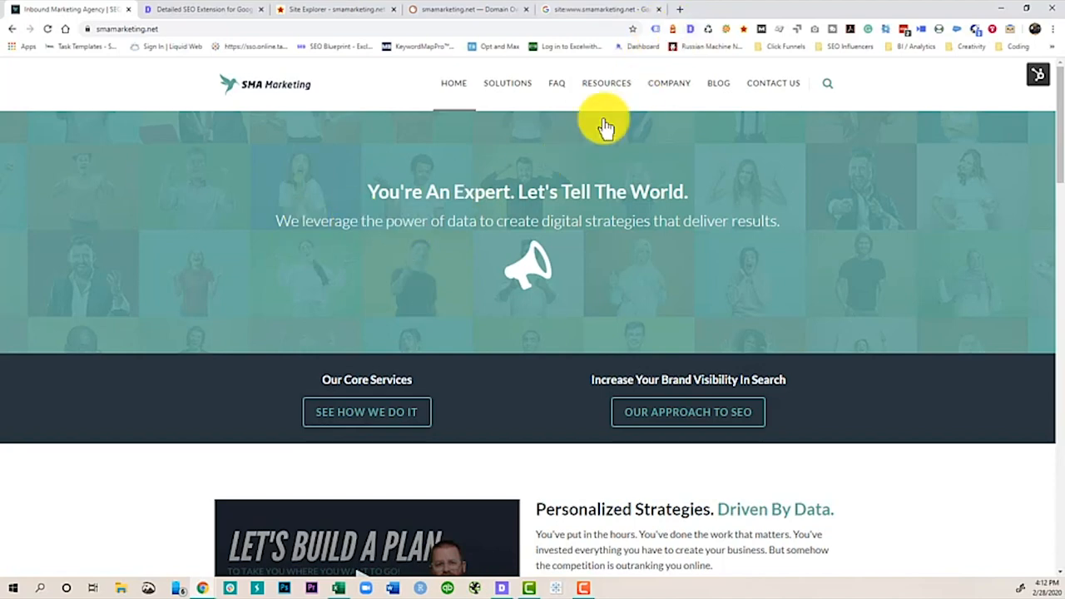
mouse_move(195, 15)
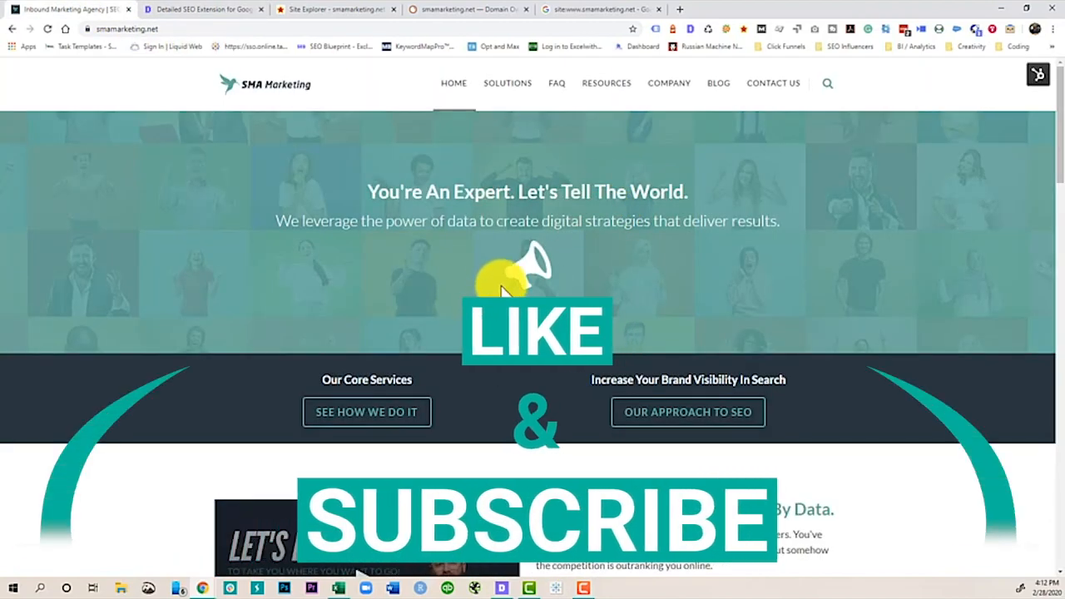
mouse_move(391, 279)
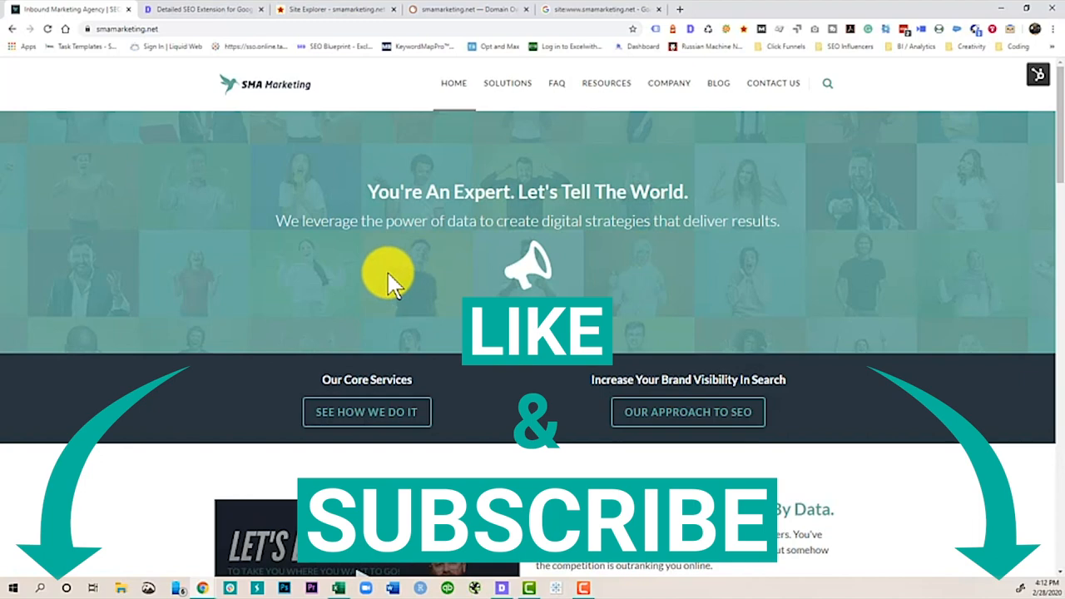
mouse_move(370, 192)
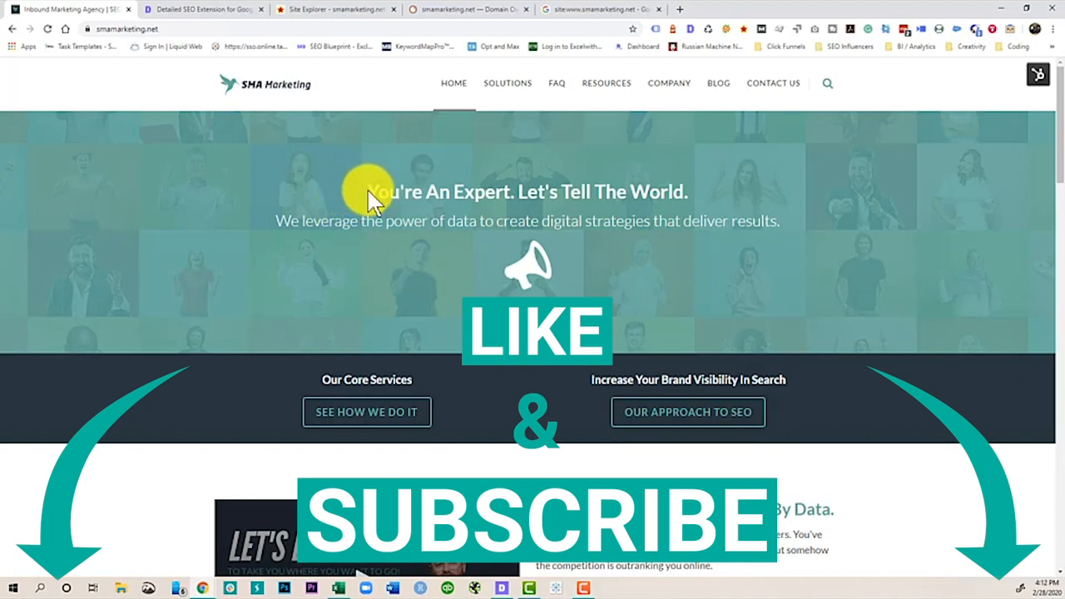
mouse_move(541, 291)
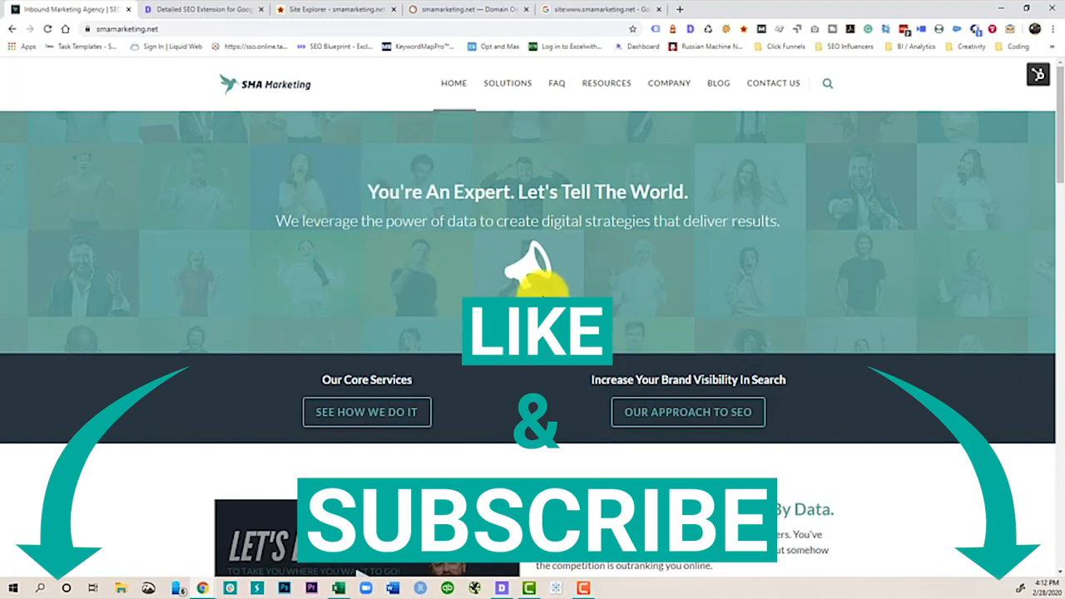